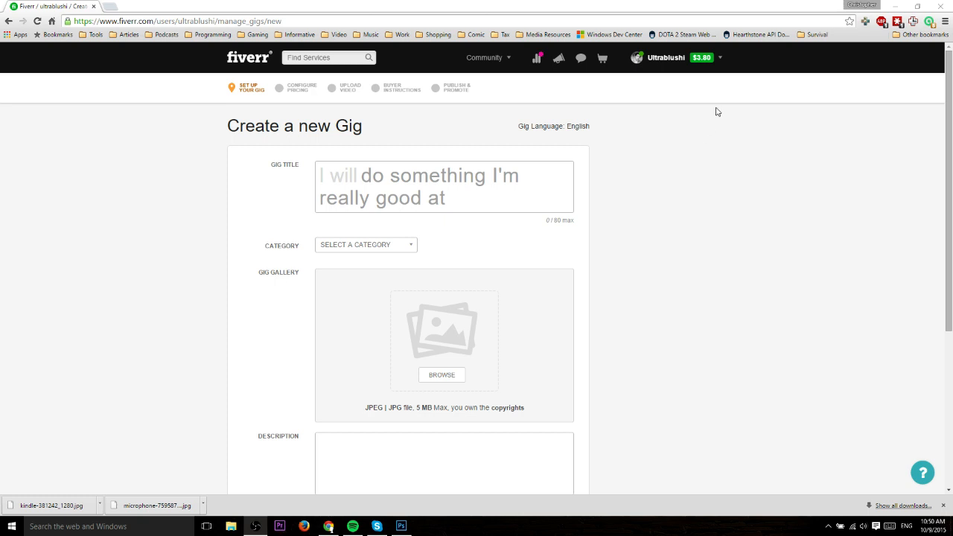
mouse_move(719, 65)
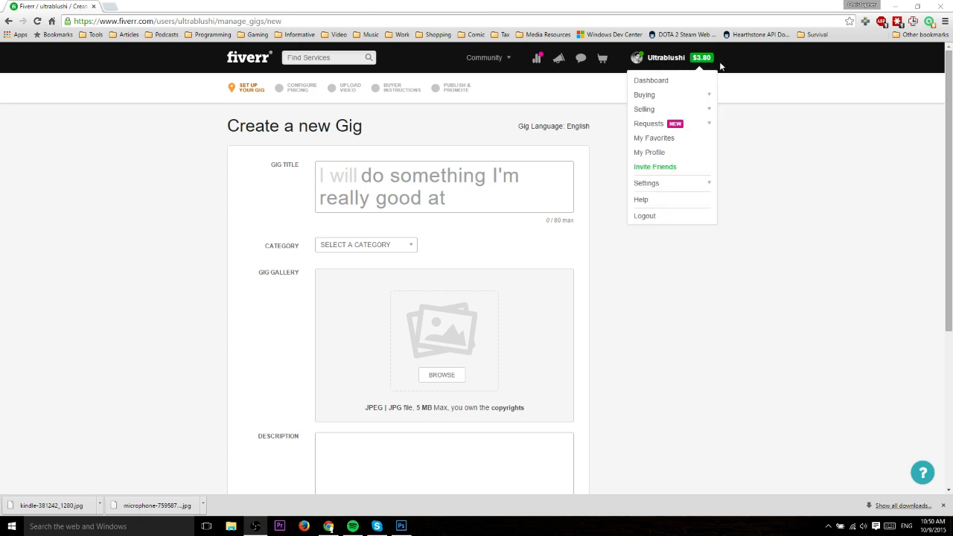
Step: Enter the gig title text "an eBook Cover for your book" after "I will create"
left_click(643, 108)
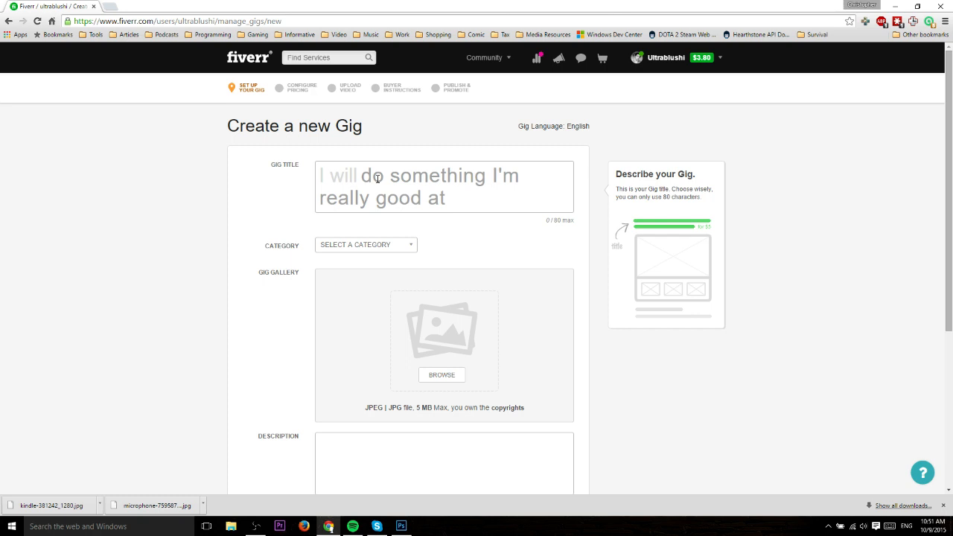
left_click(378, 179)
type("create")
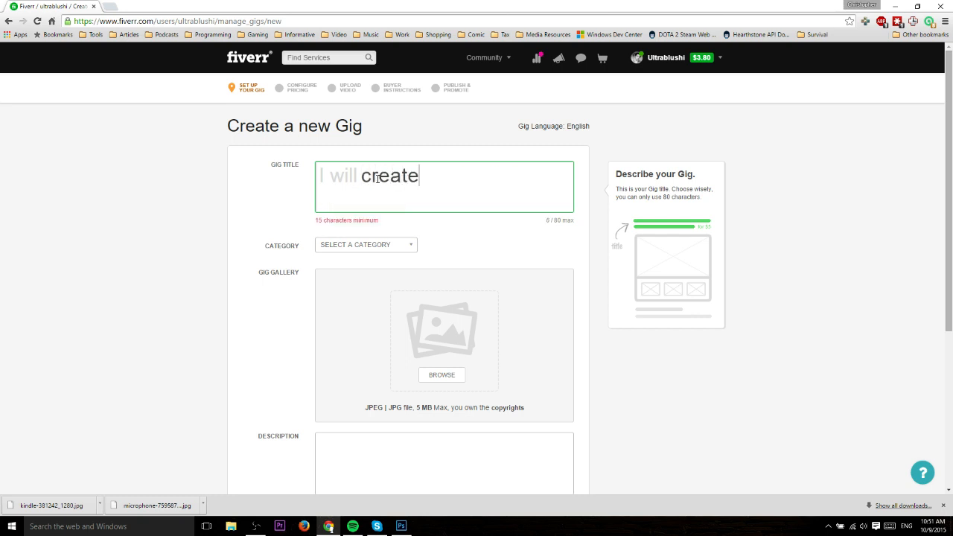
type("an eBook")
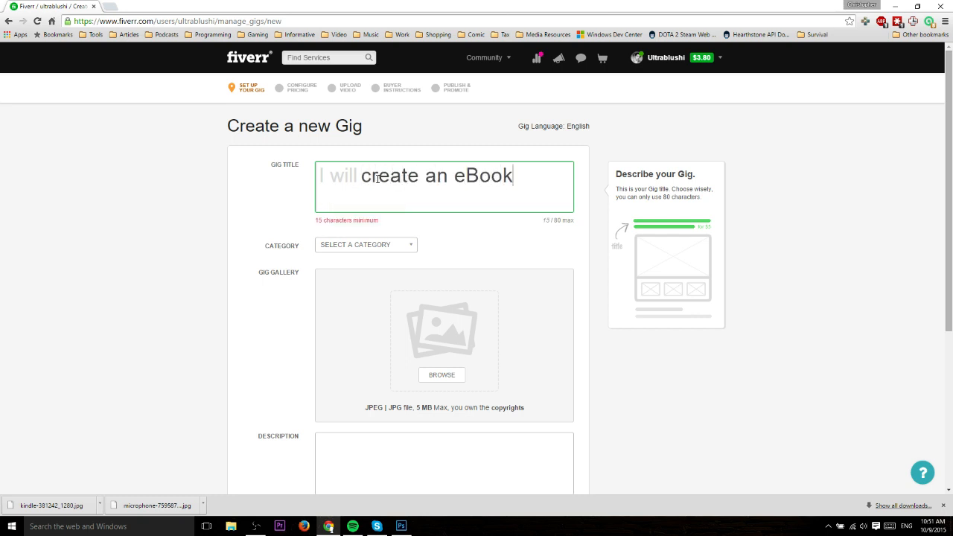
type("Cover for your")
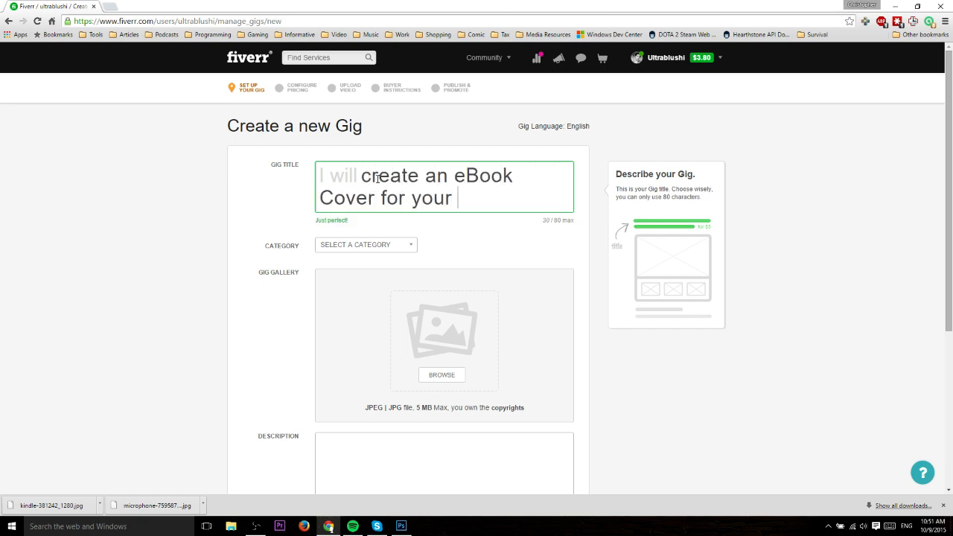
type("book")
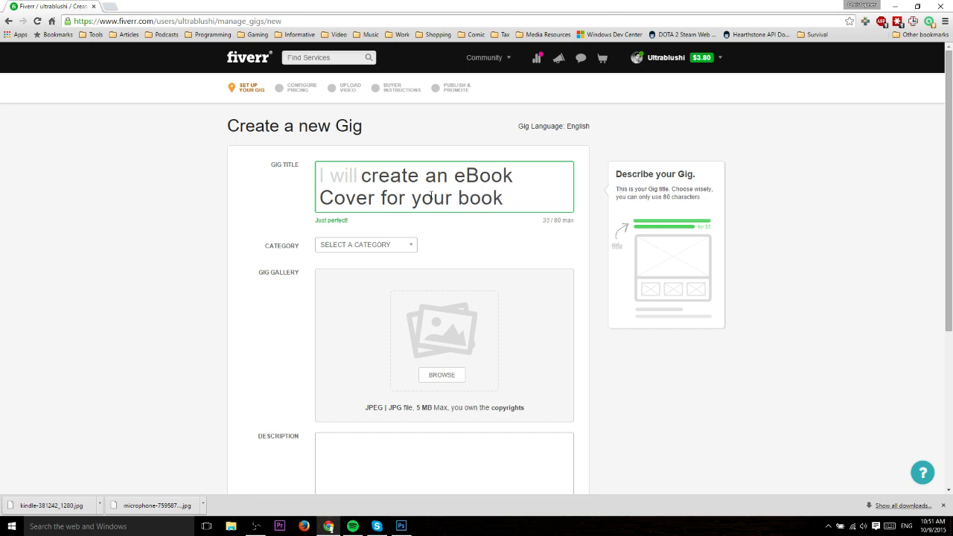
mouse_move(527, 217)
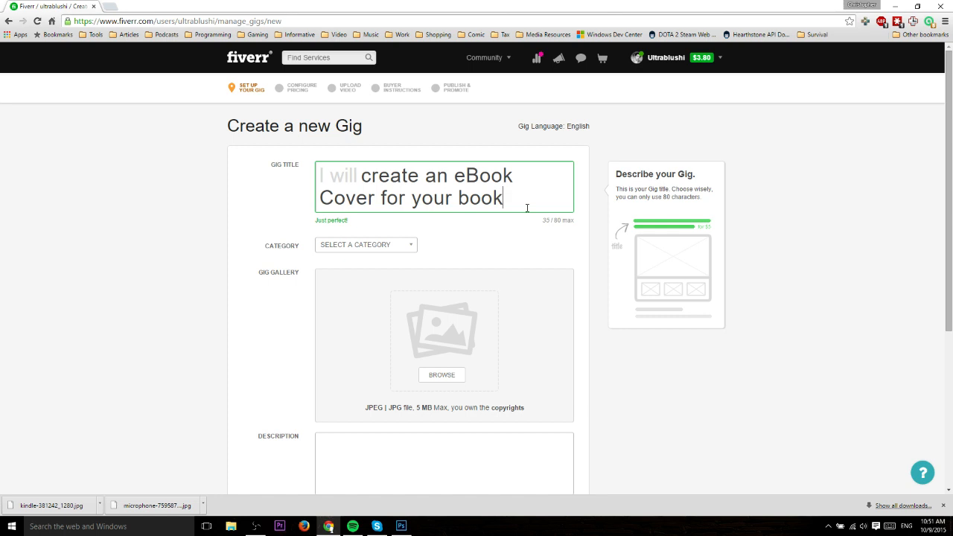
scroll("down", 3)
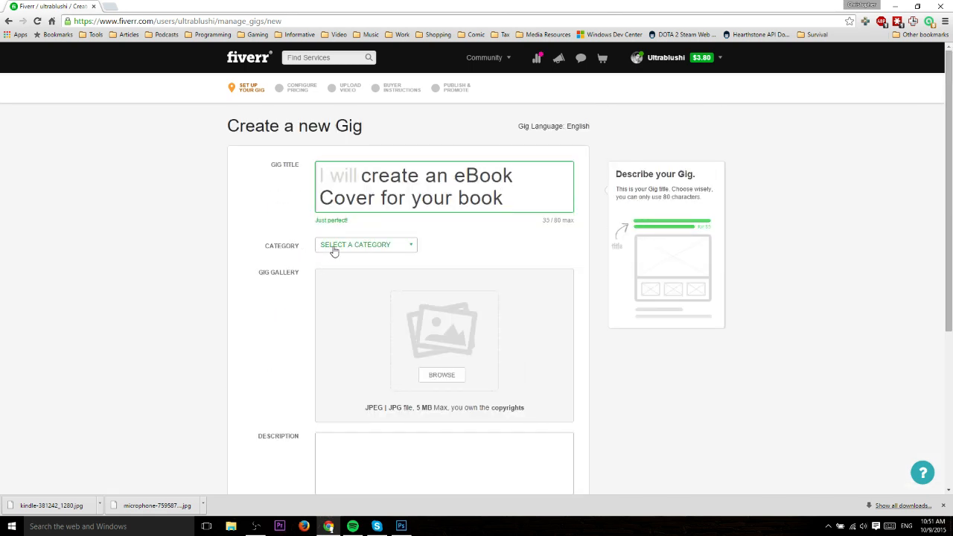
Step: Choose Graphics & Design as the gig category from the category list
left_click(365, 244)
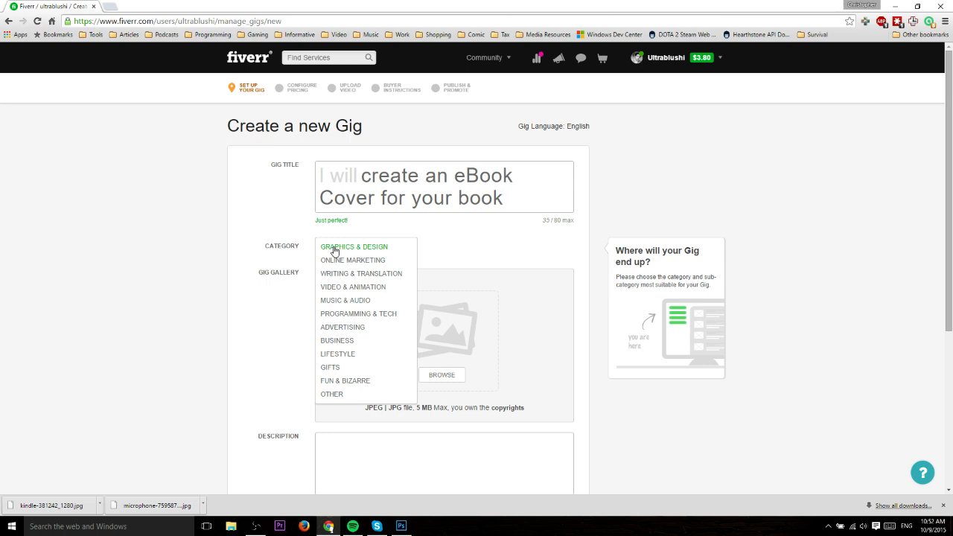
mouse_move(380, 256)
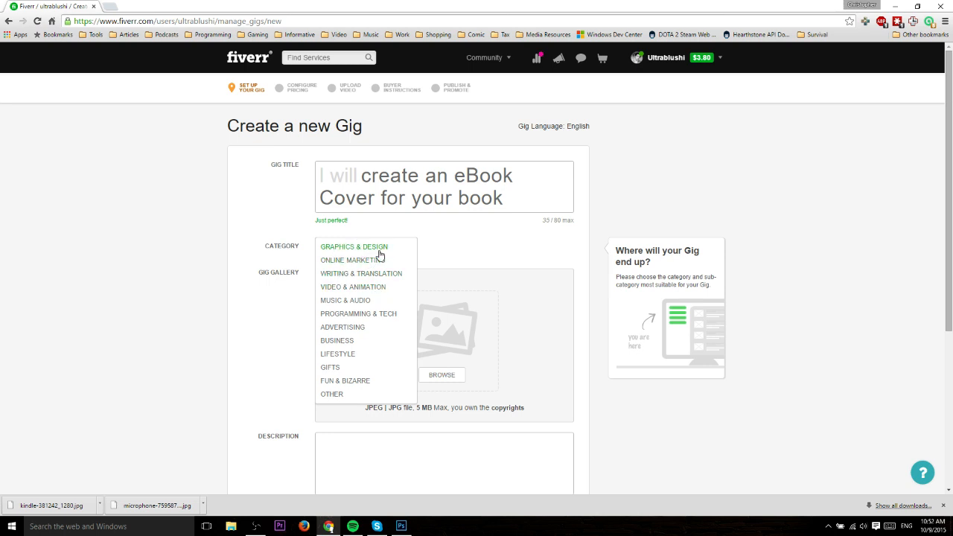
mouse_move(378, 286)
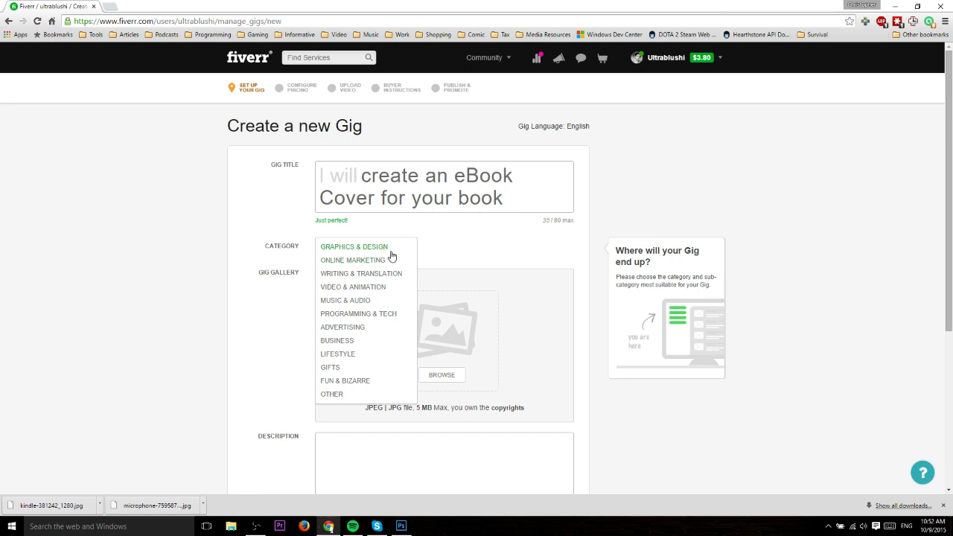
left_click(354, 247)
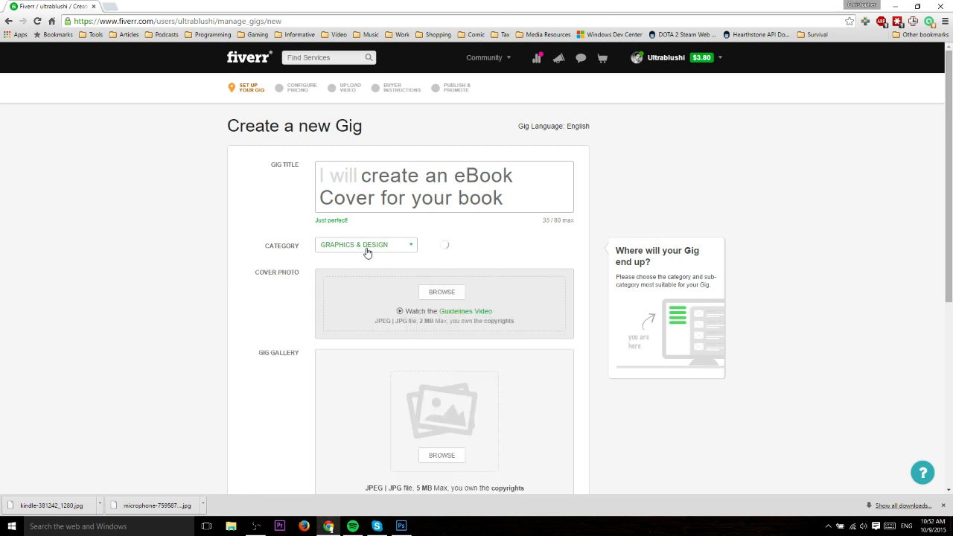
left_click(365, 244)
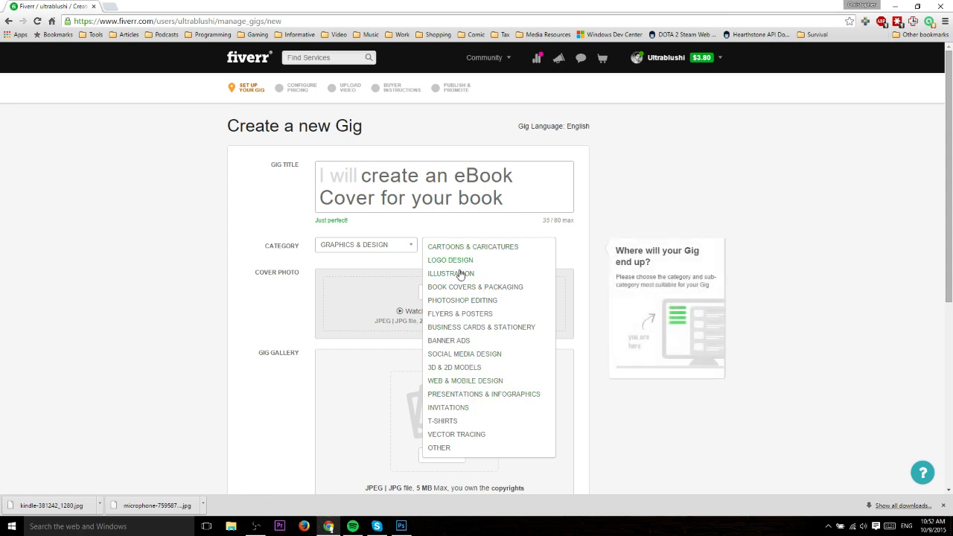
mouse_move(475, 286)
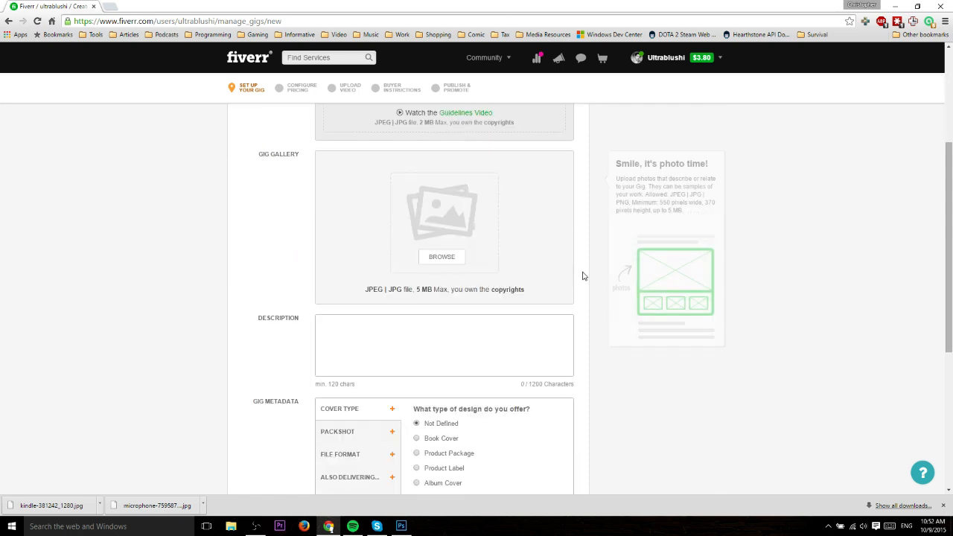
scroll("down", 3)
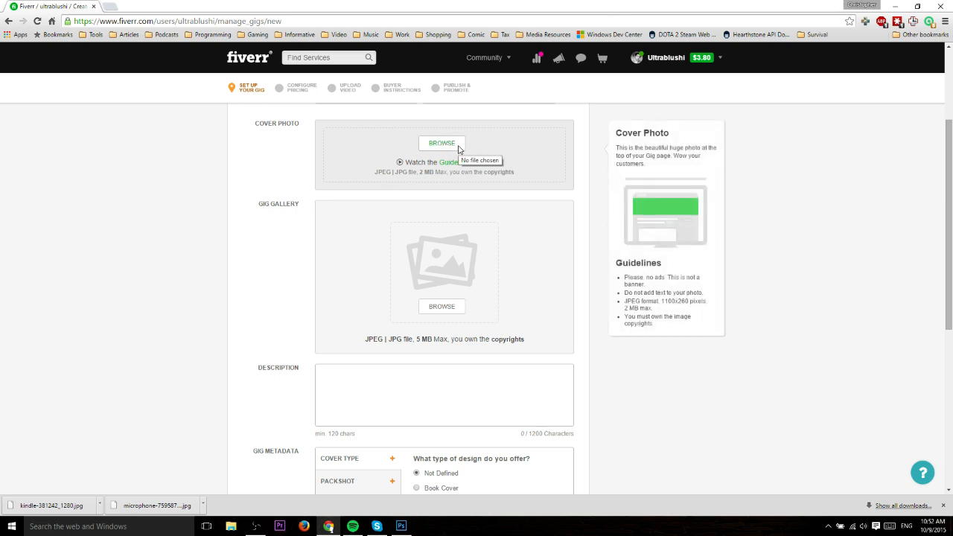
mouse_move(482, 149)
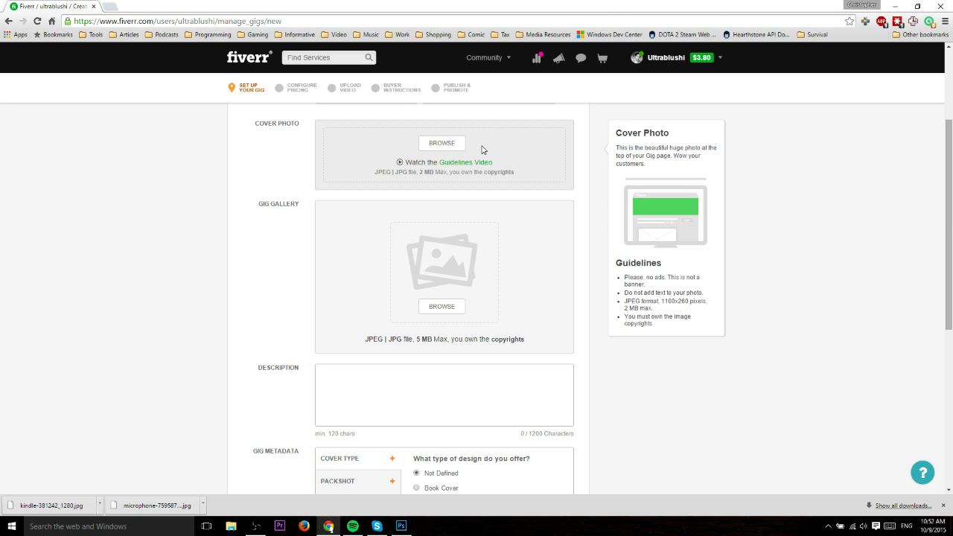
mouse_move(390, 185)
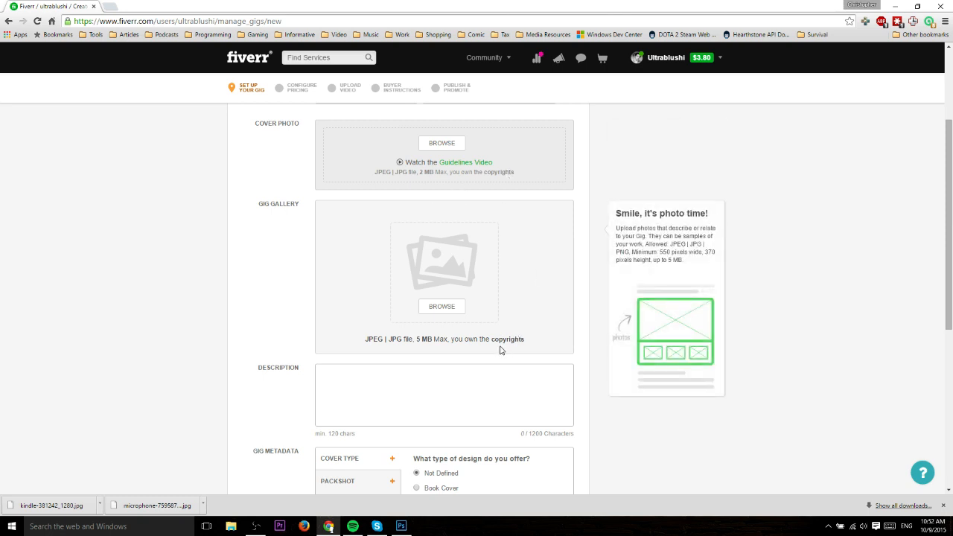
mouse_move(441, 307)
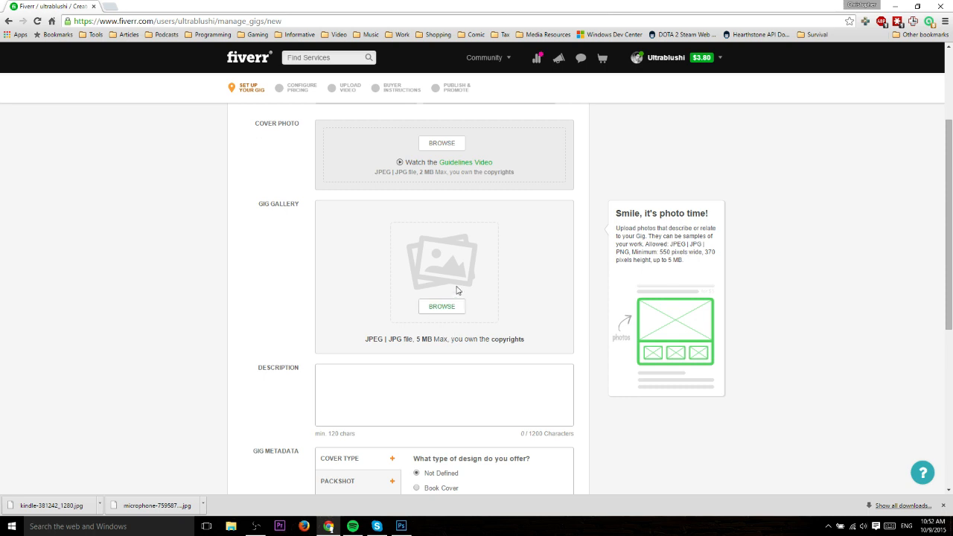
scroll("down", 3)
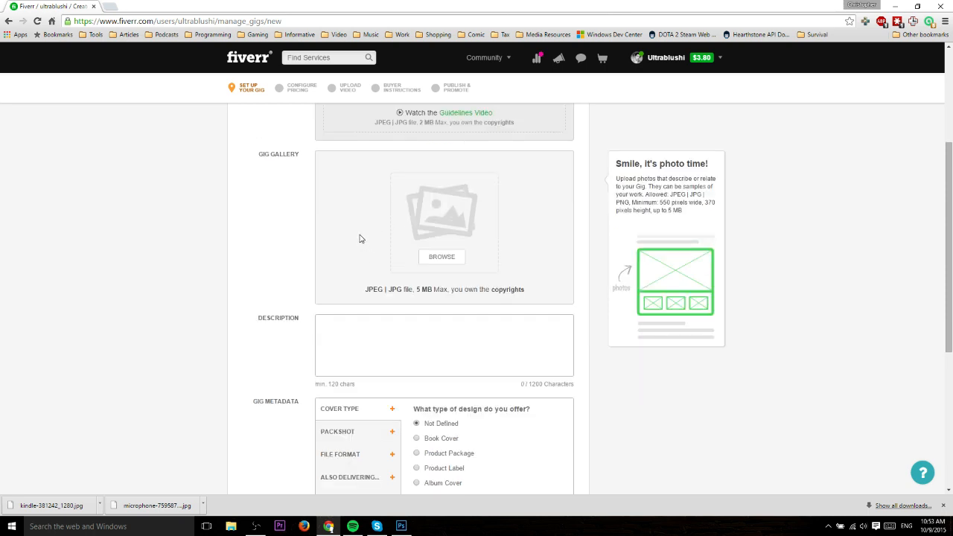
mouse_move(407, 232)
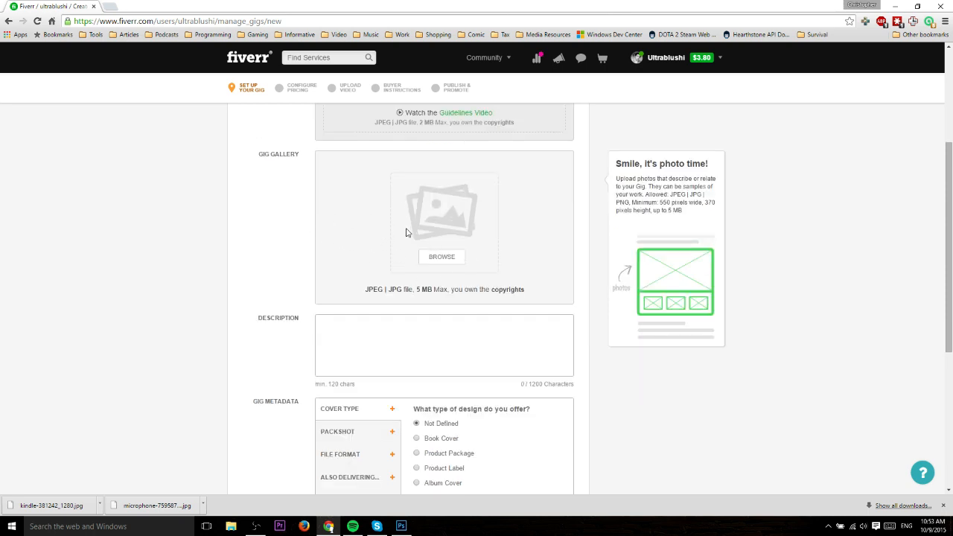
mouse_move(354, 202)
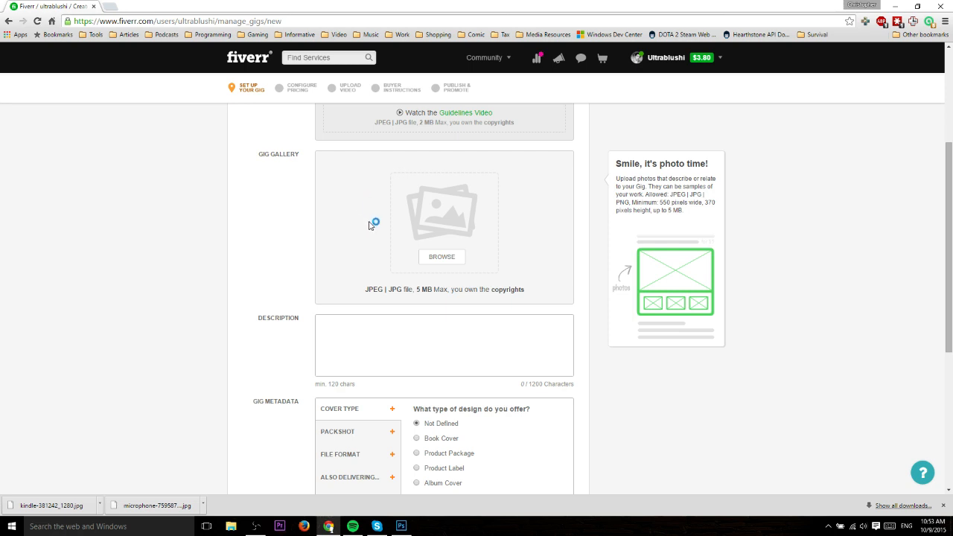
scroll("down", 3)
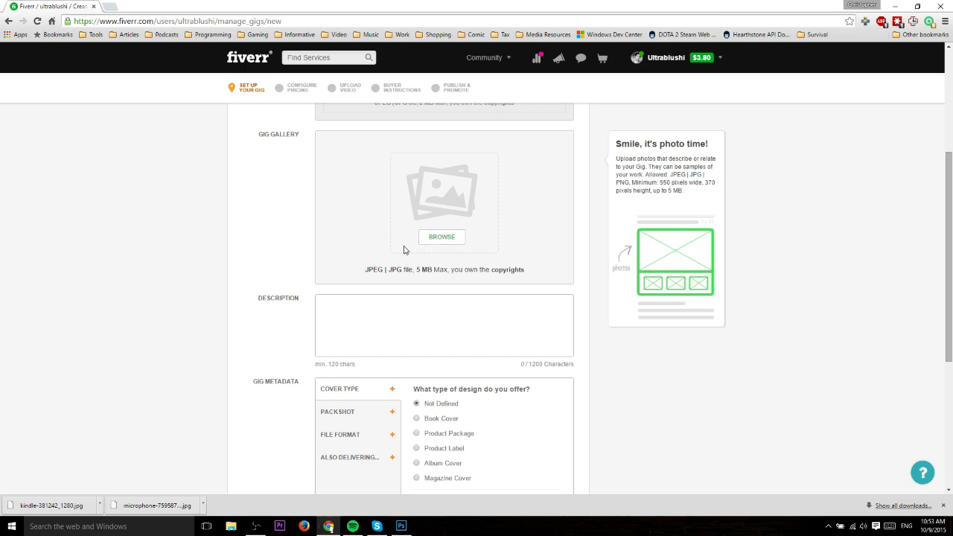
mouse_move(402, 250)
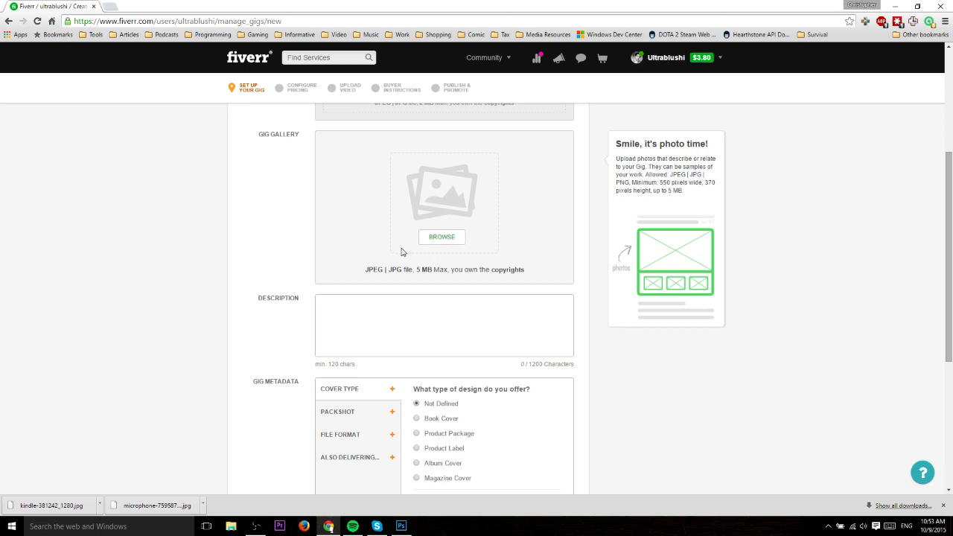
left_click(444, 325)
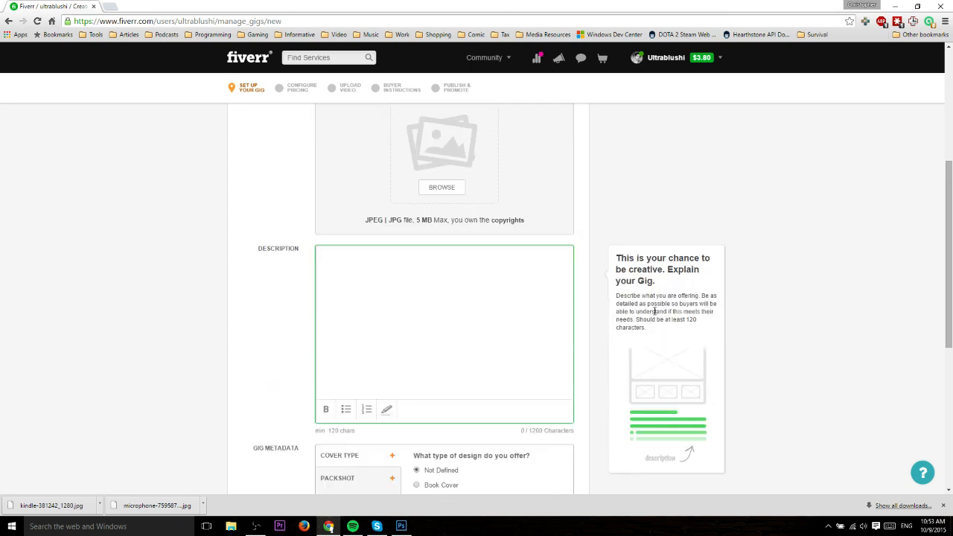
scroll("down", 3)
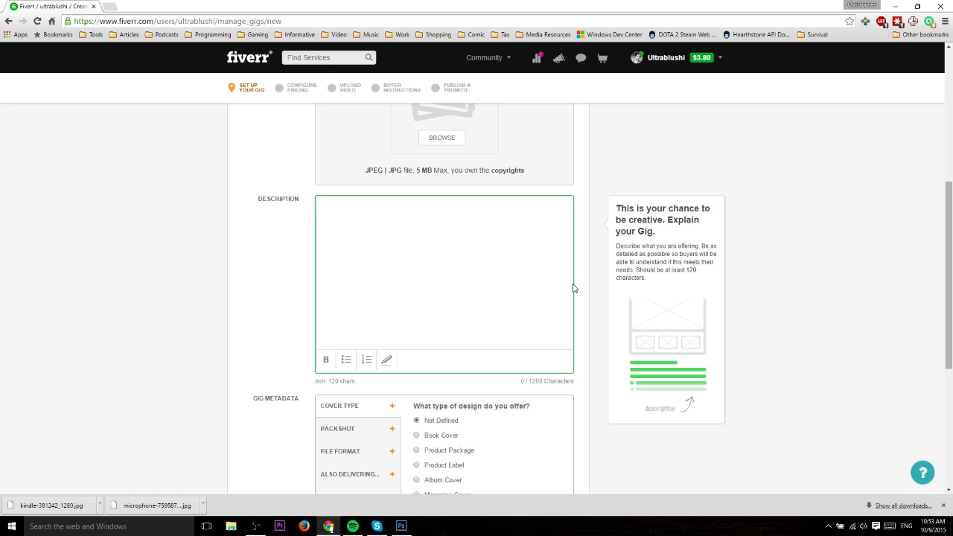
scroll("down", 3)
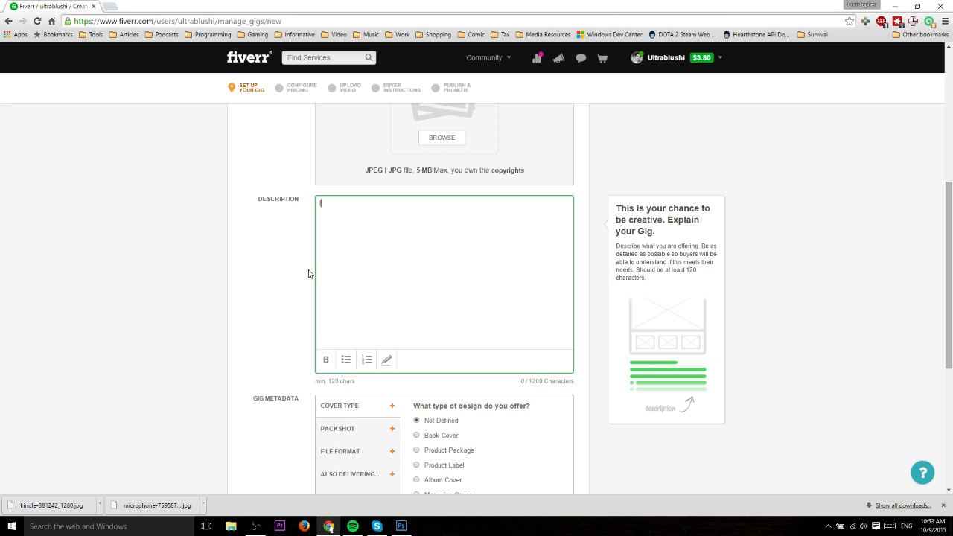
type("I'll create an ebook cover")
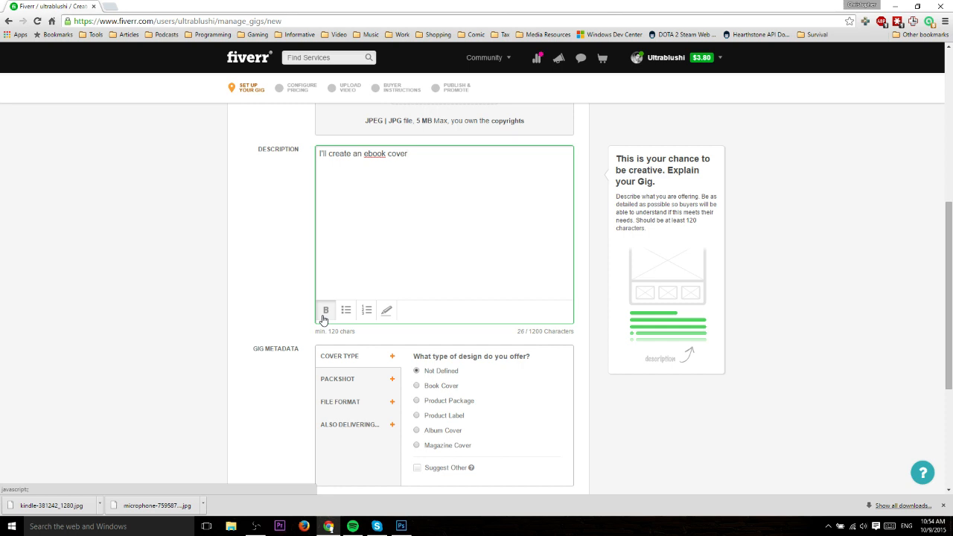
scroll("down", 3)
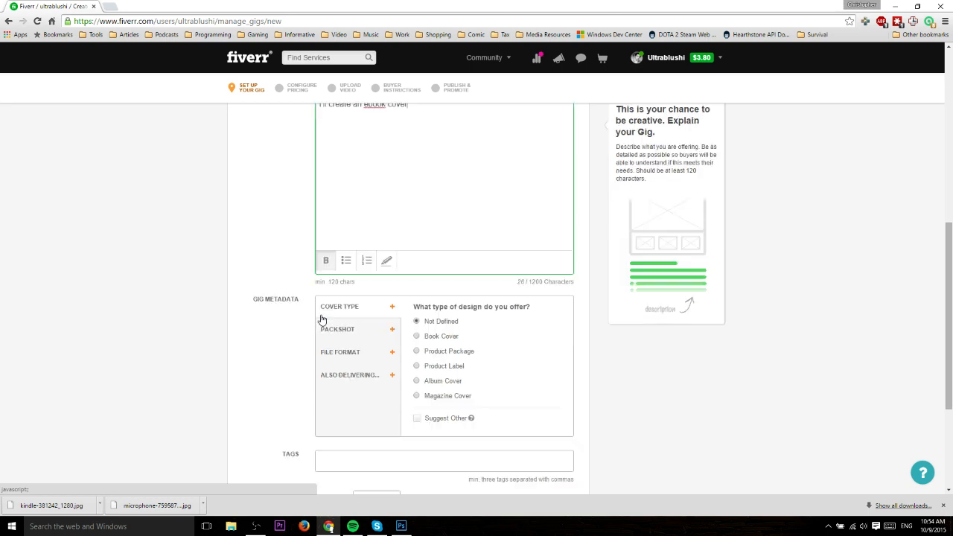
scroll("down", 3)
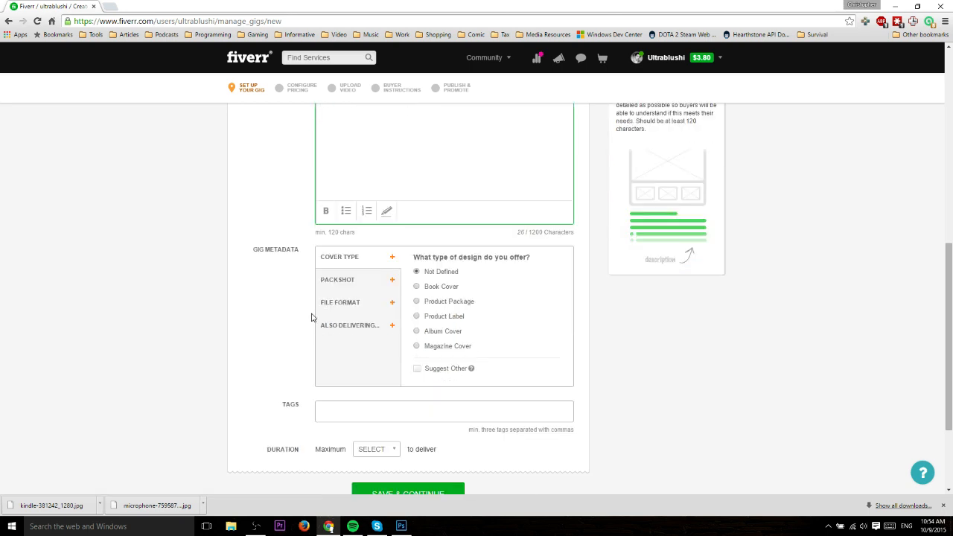
mouse_move(296, 311)
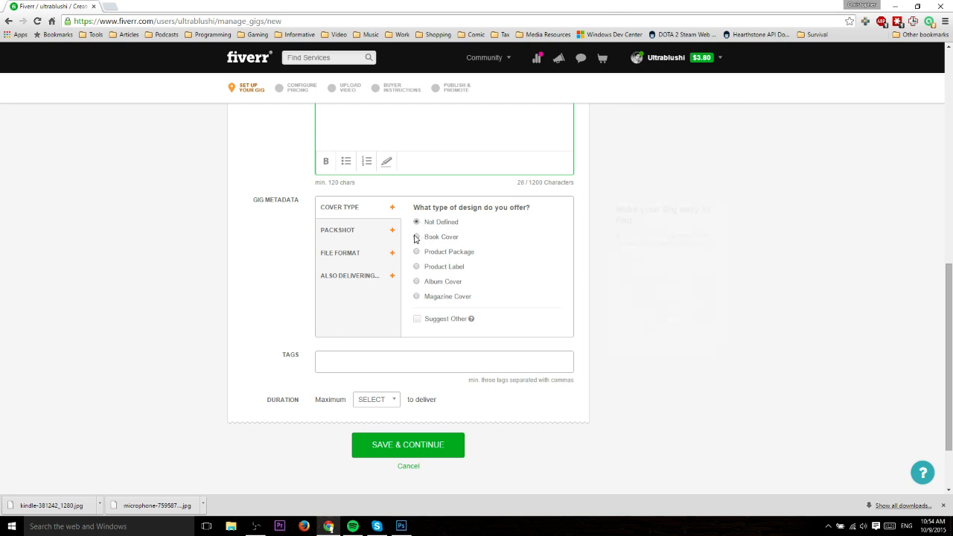
Step: Set design type Book Cover, 2D Graphic presentation, with JPG and PSD file formats
left_click(336, 229)
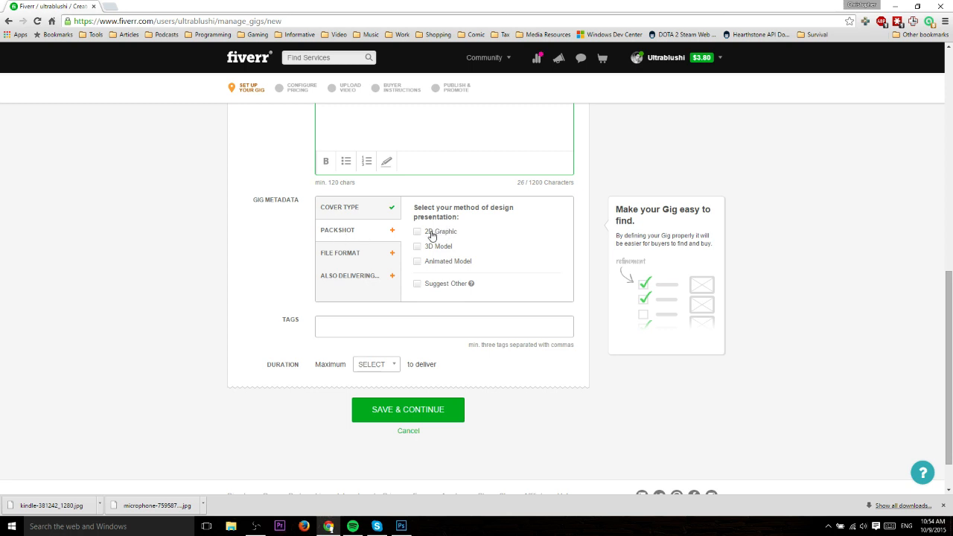
left_click(339, 253)
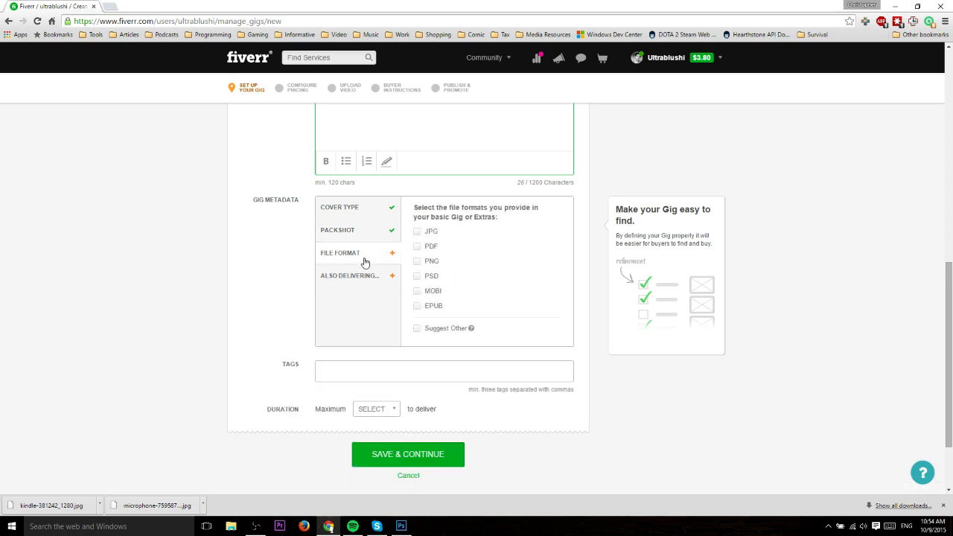
mouse_move(432, 235)
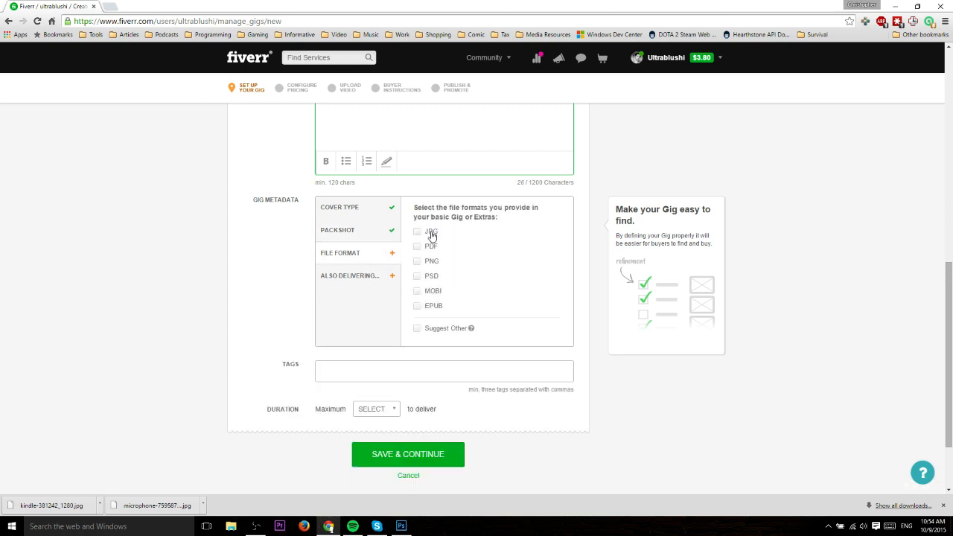
left_click(417, 231)
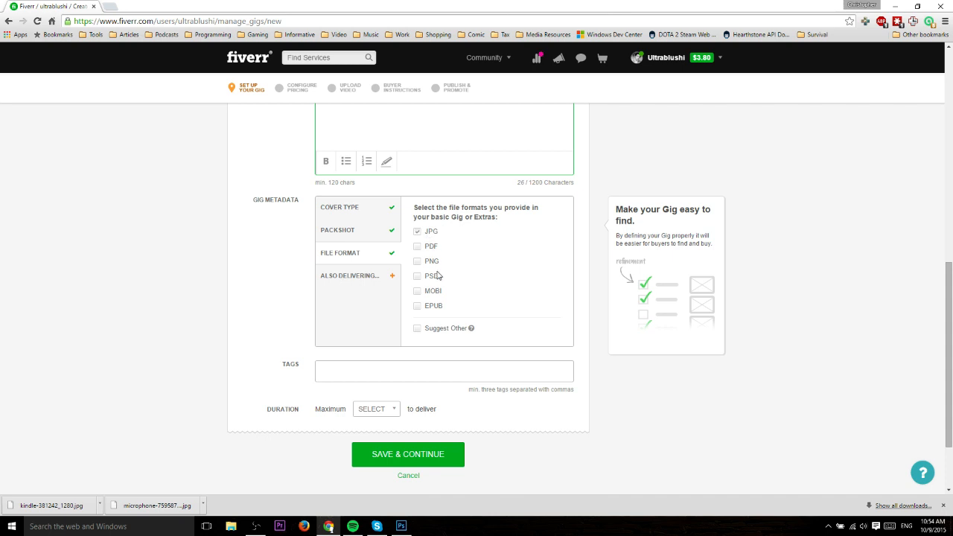
left_click(417, 276)
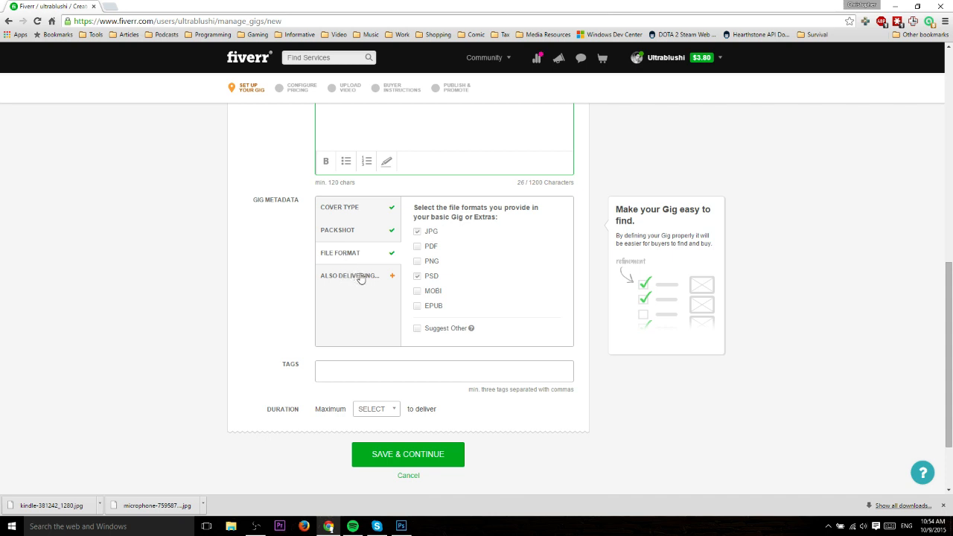
Step: Mark the cover as Web Publish Ready and Ready For Print in the also-delivering options
left_click(350, 275)
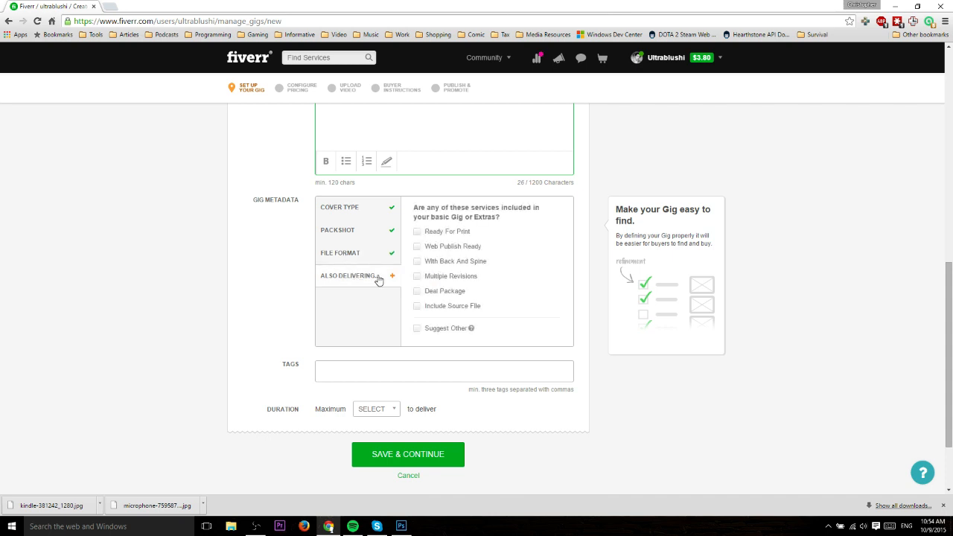
mouse_move(530, 259)
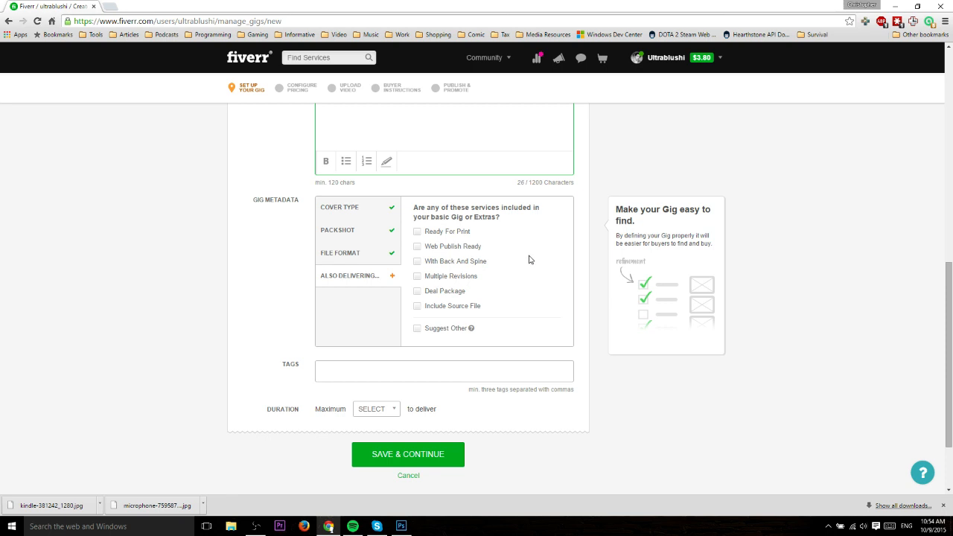
mouse_move(414, 259)
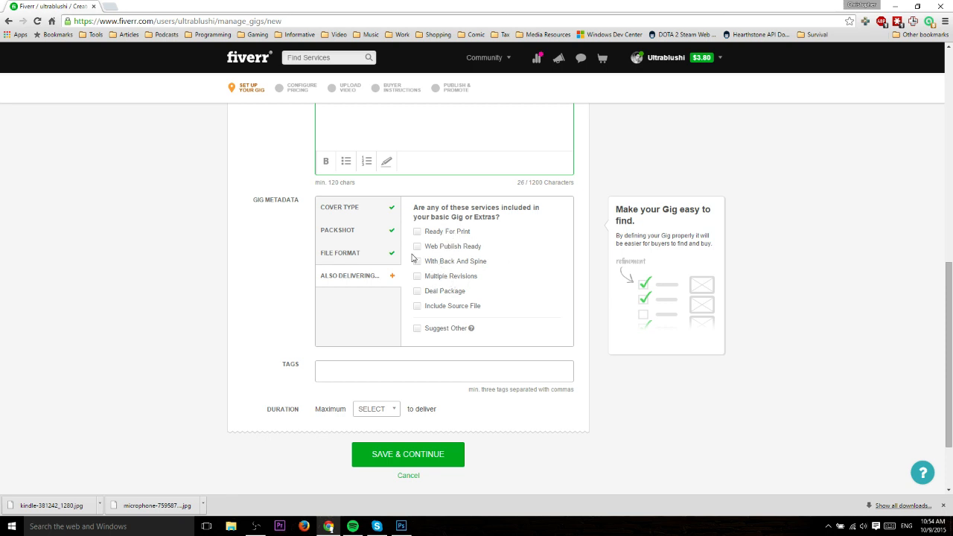
left_click(417, 248)
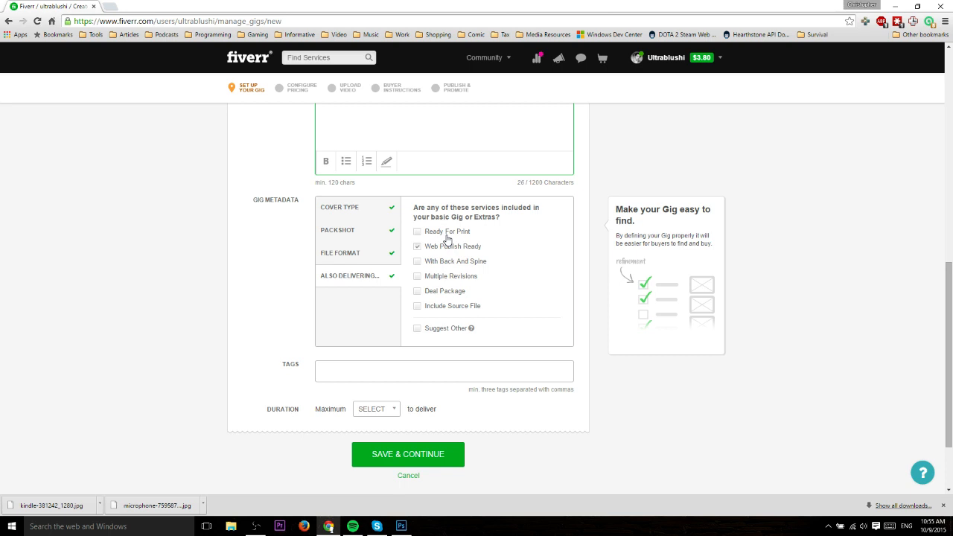
left_click(417, 232)
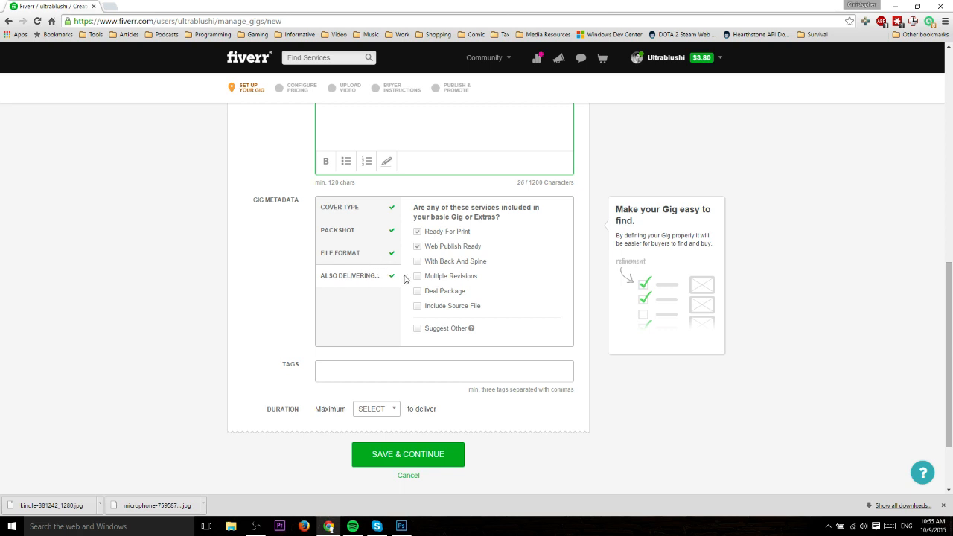
mouse_move(465, 265)
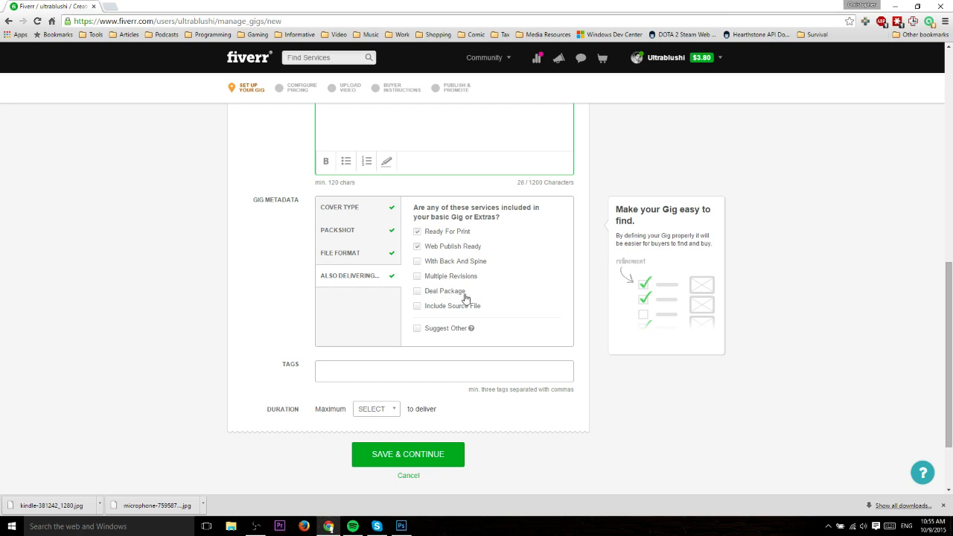
left_click(444, 371)
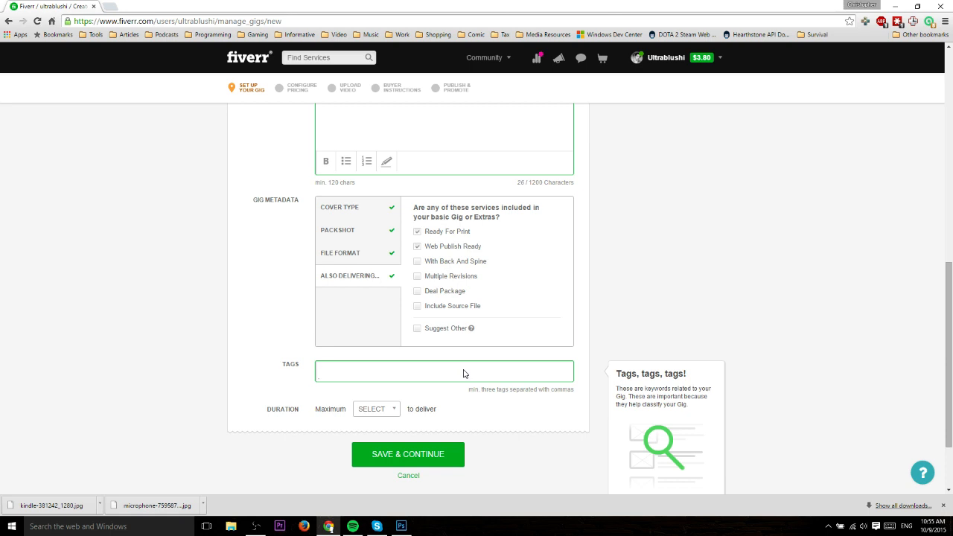
Step: Add the tags eBook Cover and Photoshop Work, confirming each with Enter
type("ebook c")
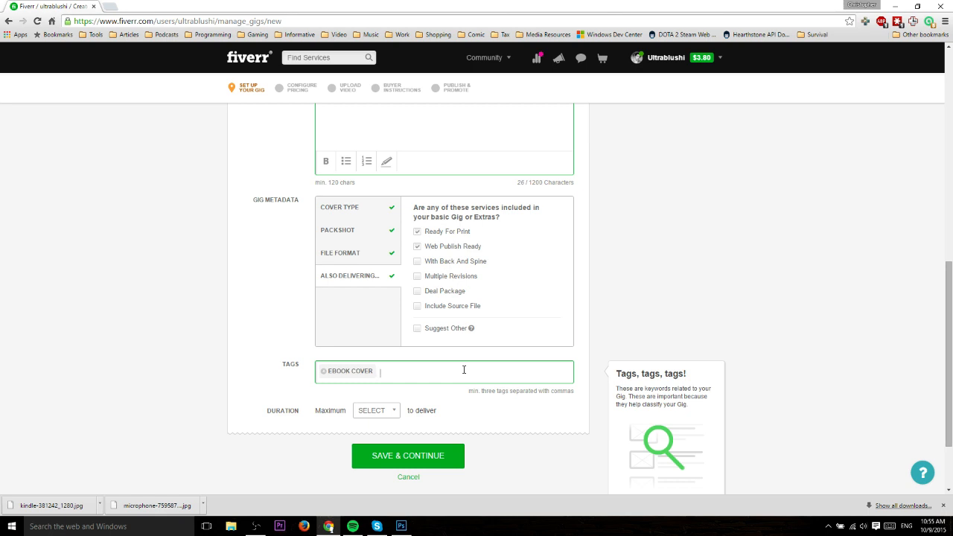
type("photoshop crea")
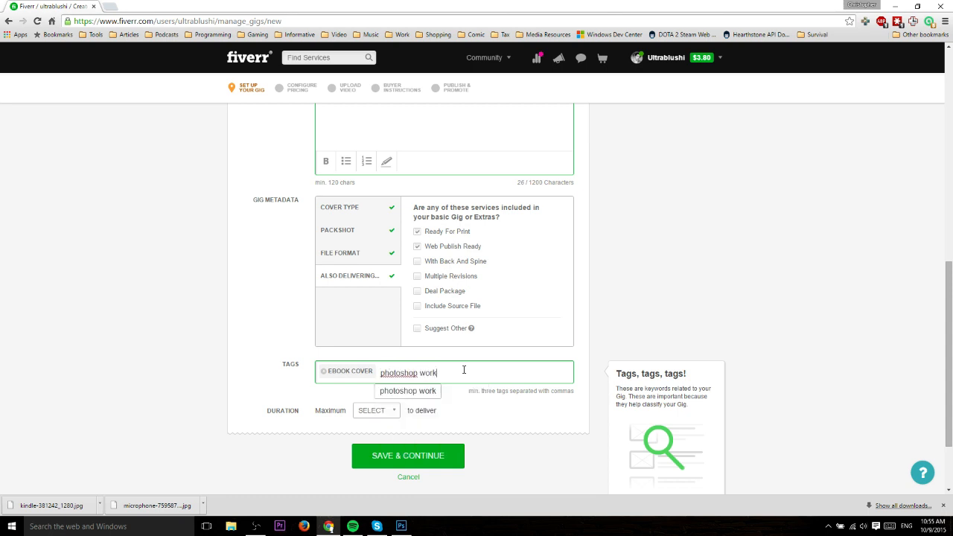
key("enter")
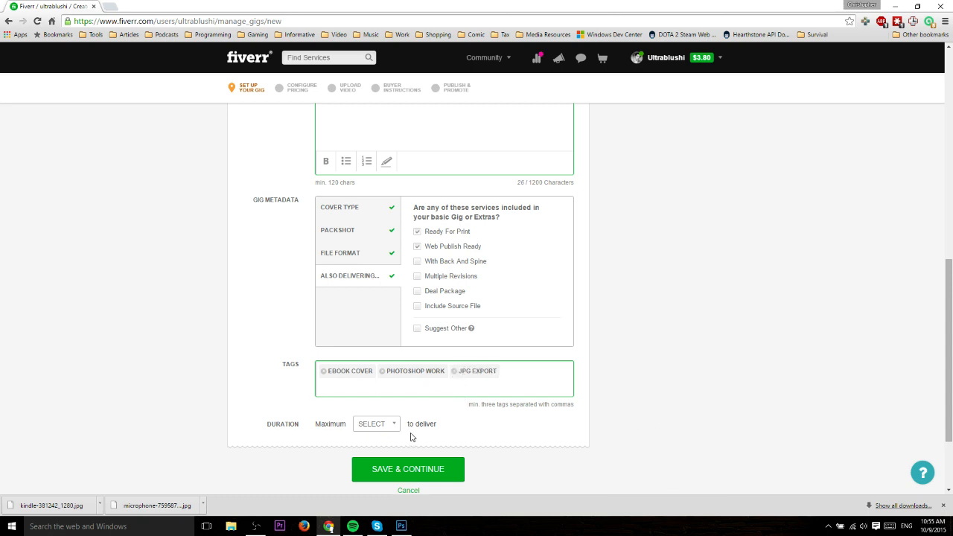
Step: Choose 3 DAYS as the maximum delivery duration
left_click(375, 422)
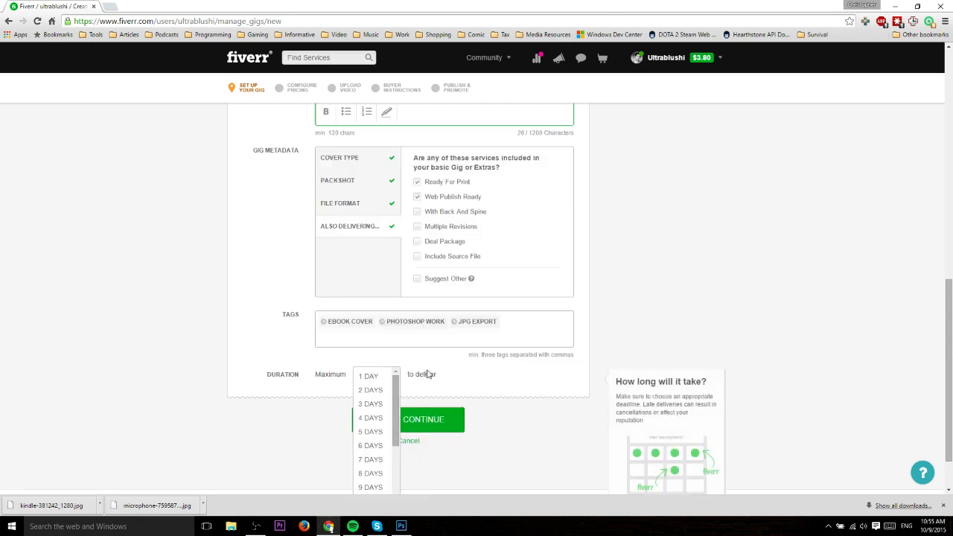
mouse_move(455, 380)
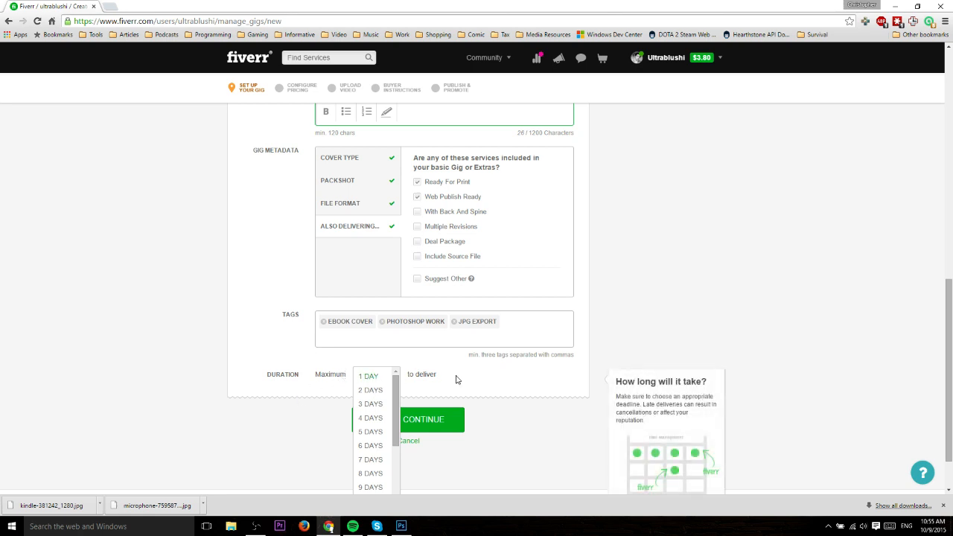
scroll("down", 3)
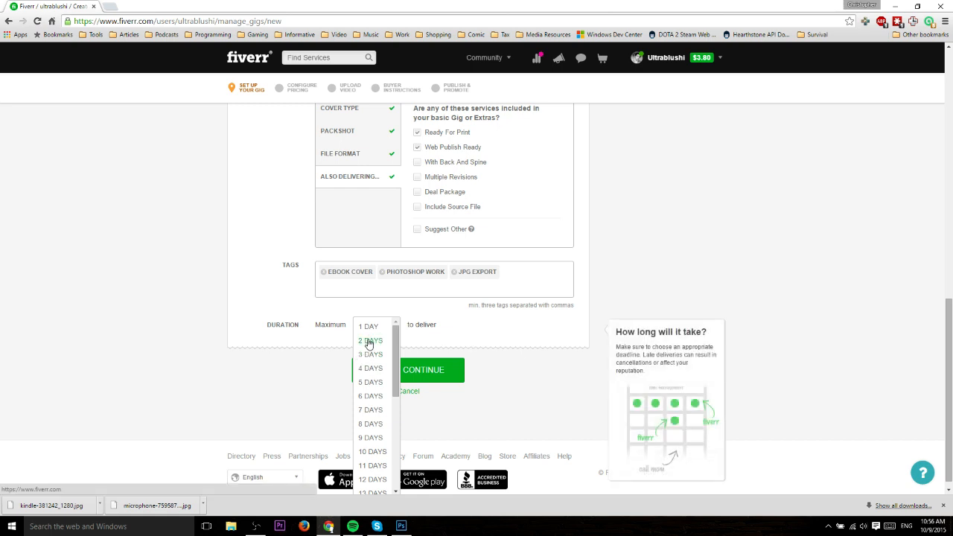
mouse_move(379, 474)
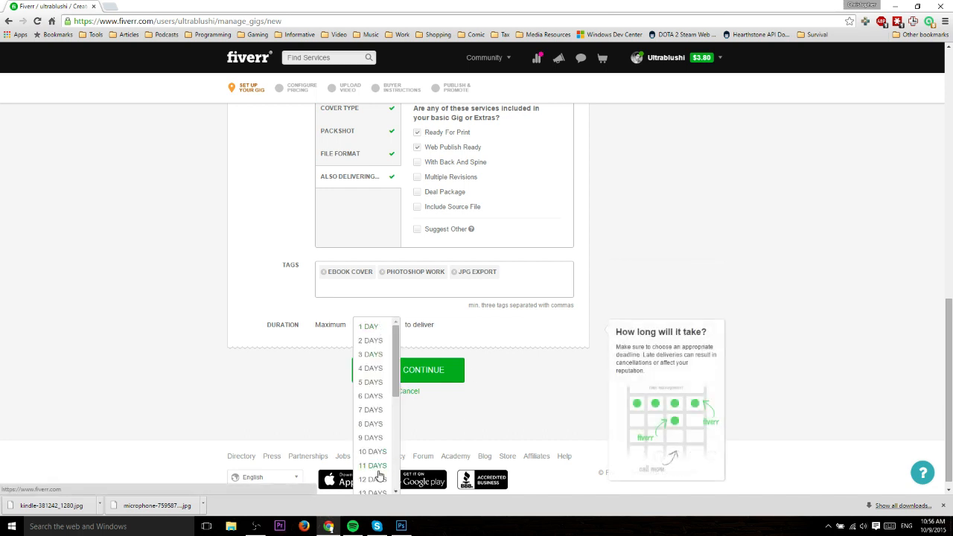
mouse_move(372, 453)
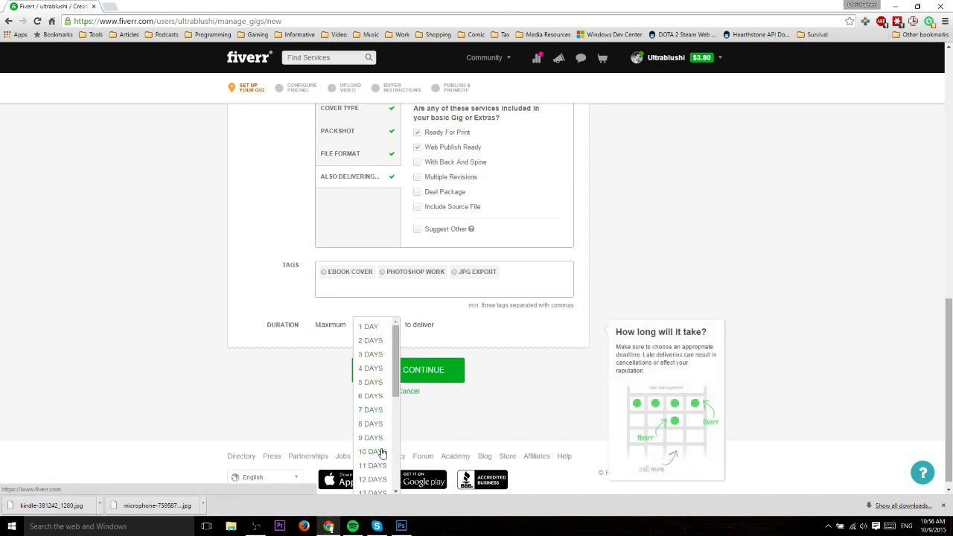
left_click(369, 354)
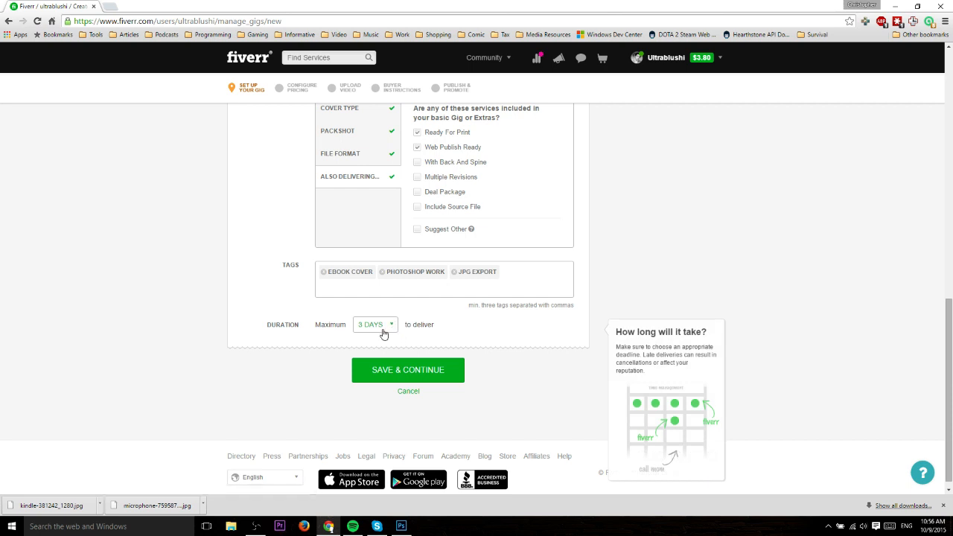
scroll("down", 3)
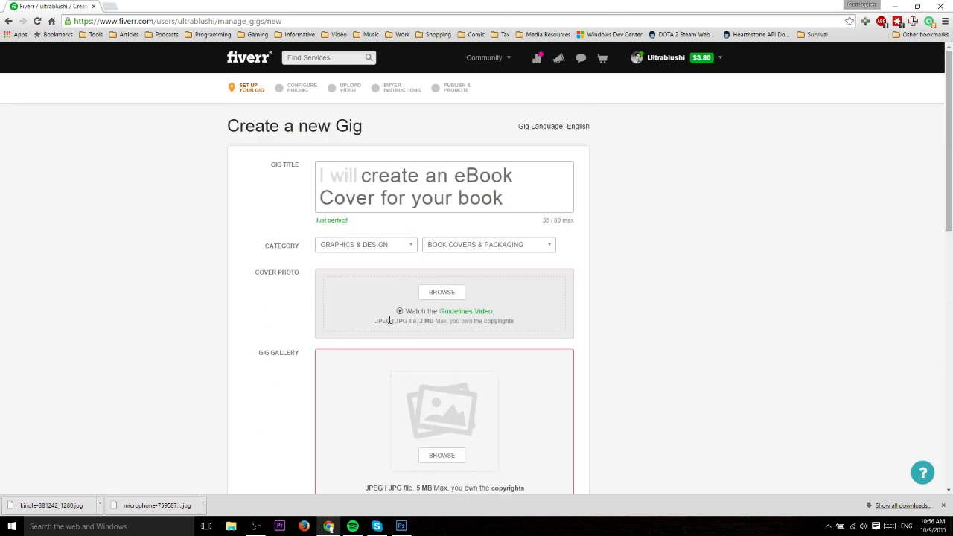
Step: Browse and upload the Kindle eBook Cover Creation image to the gig gallery
scroll("down", 3)
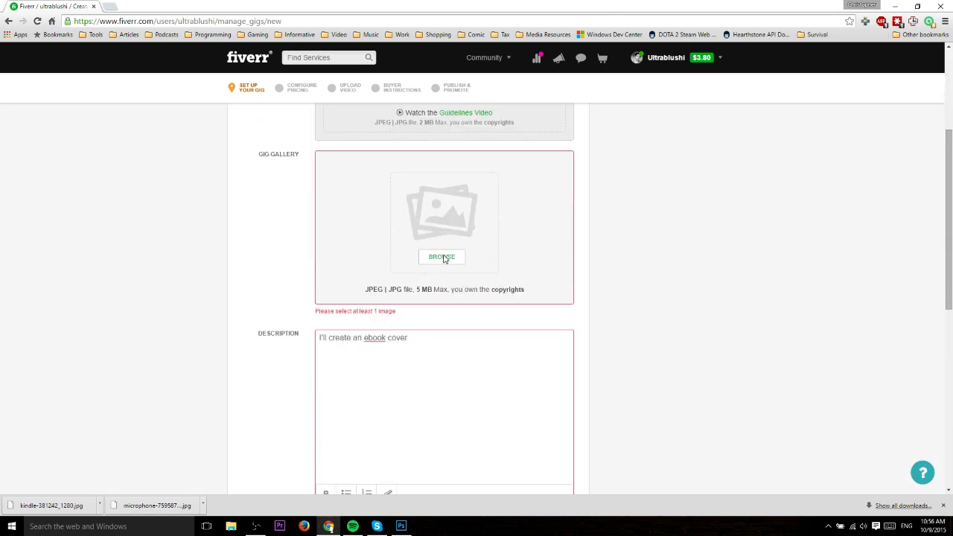
left_click(441, 256)
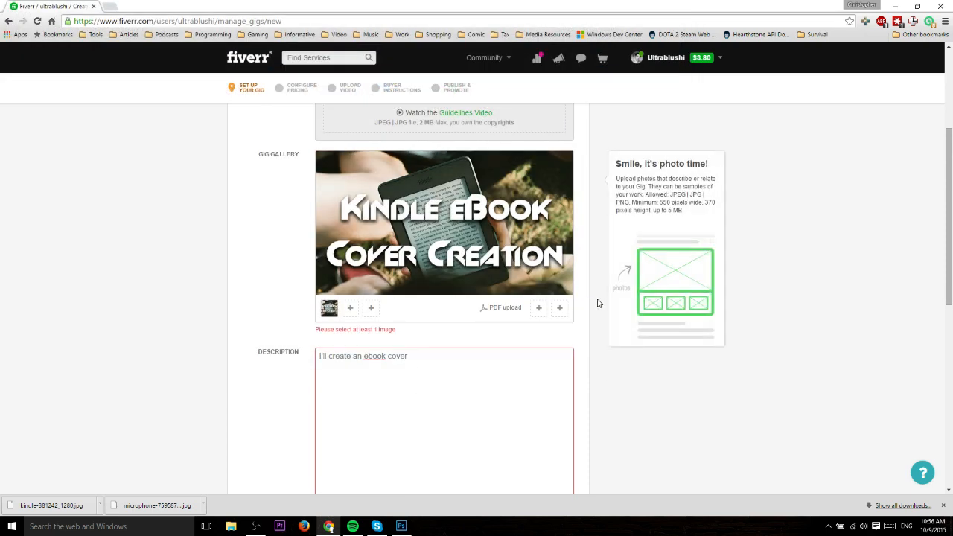
scroll("down", 3)
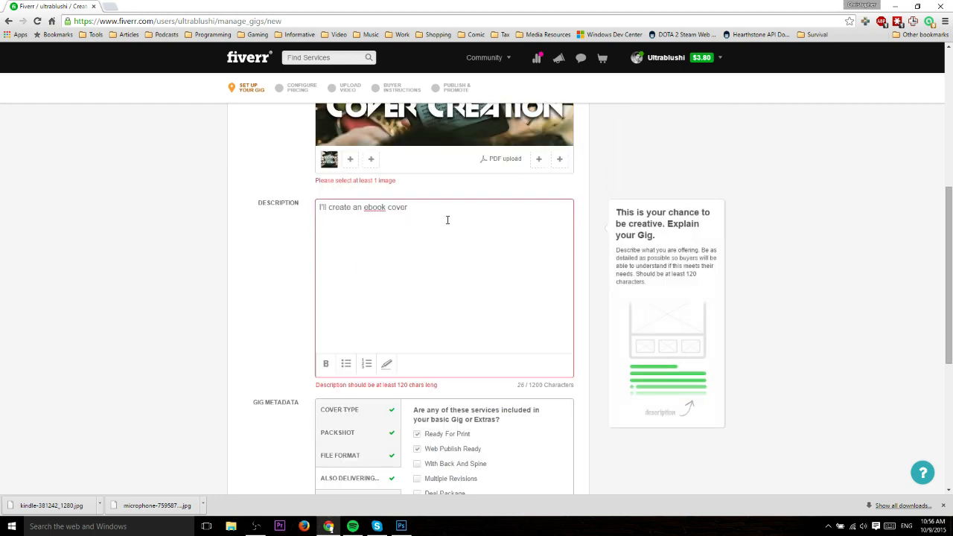
Step: Replace the repeated description with a pitch starting "You don... only the real peop" and save to continue
triple_click(363, 206)
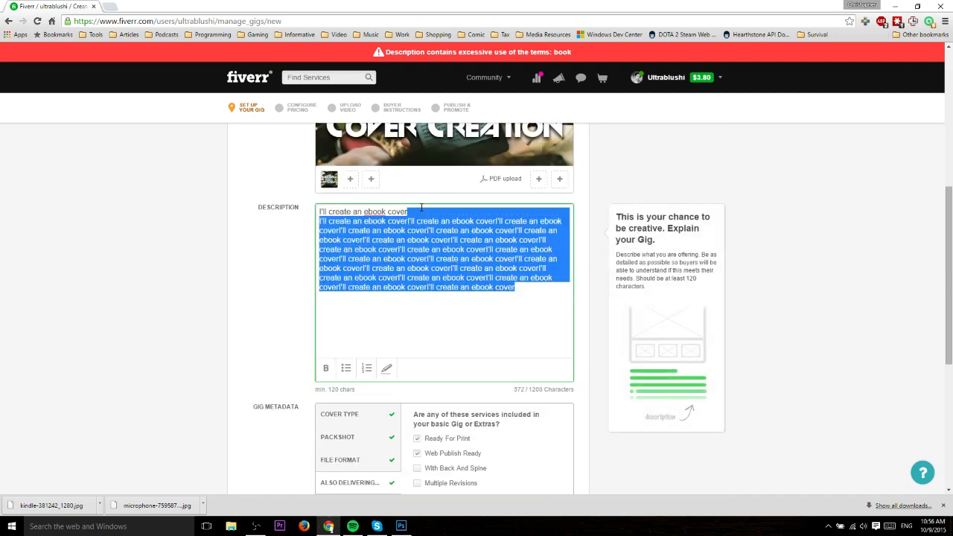
key("Delete")
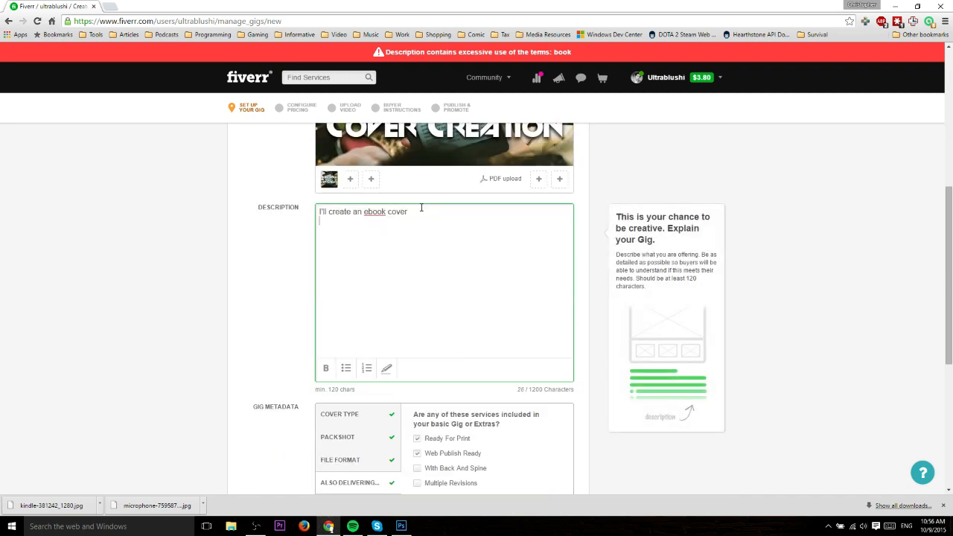
type("You dont want people spamming your site")
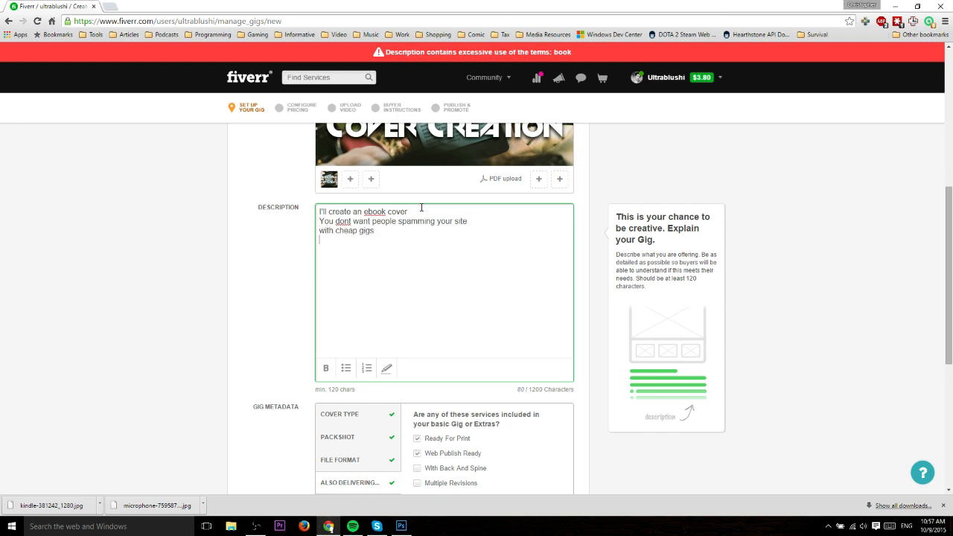
type("only the real people are the best for y")
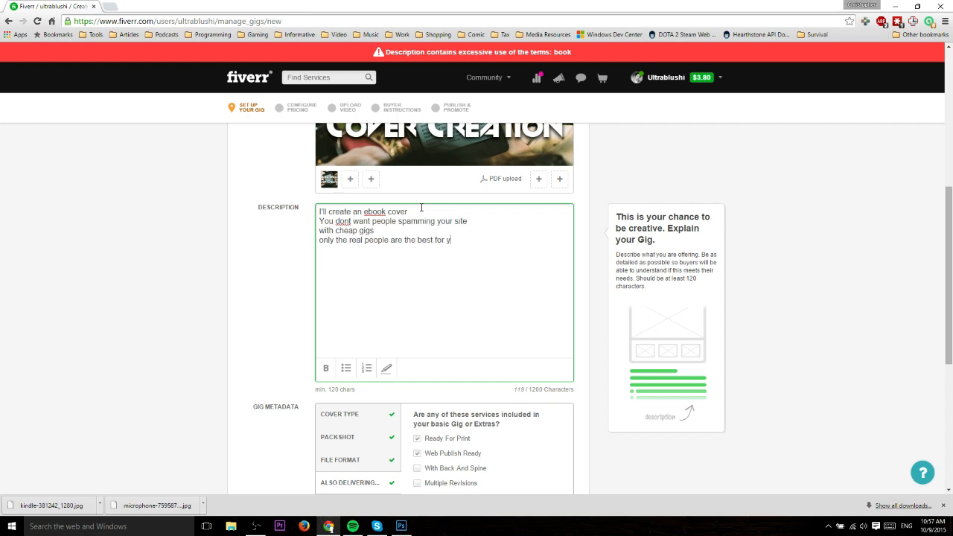
scroll("down", 3)
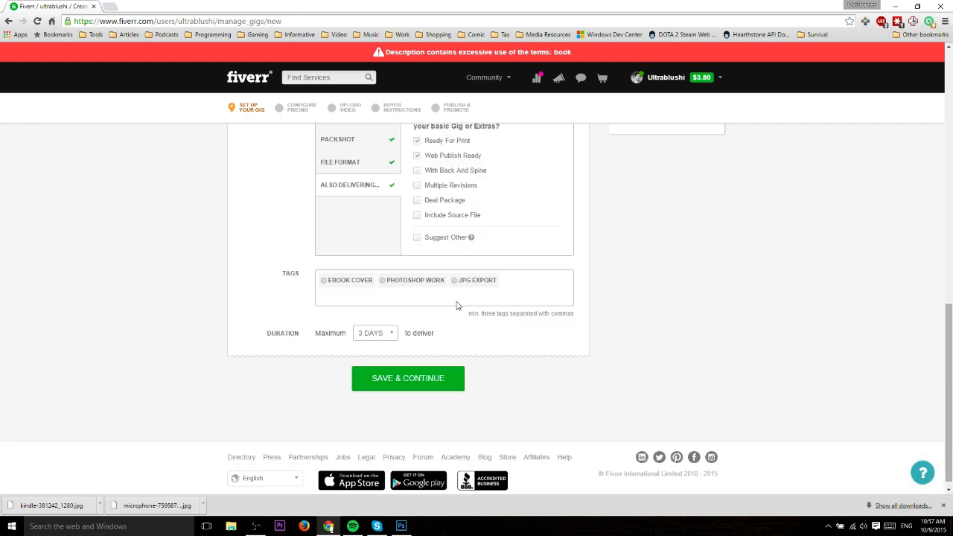
left_click(408, 378)
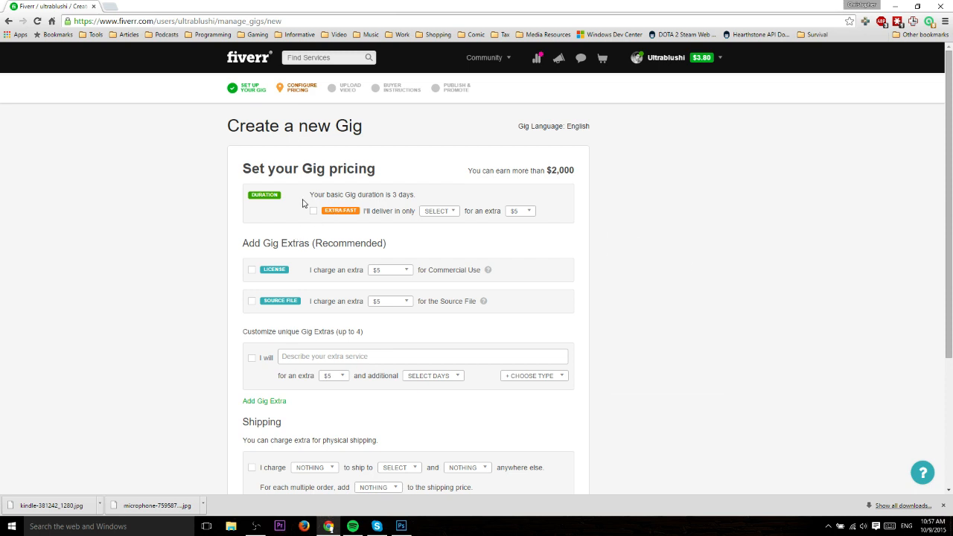
mouse_move(313, 214)
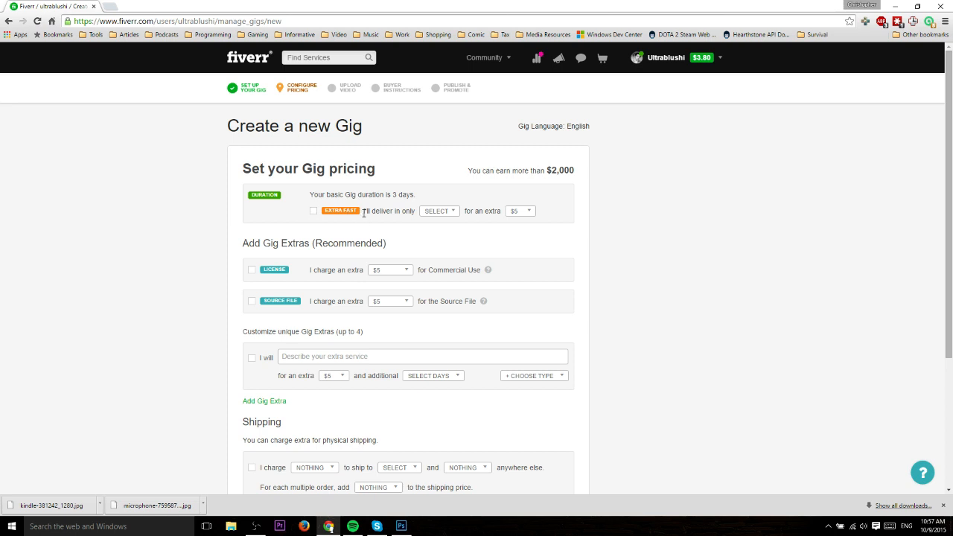
Step: Enable the Extra Fast delivery option with a 1 DAY delivery time
left_click(313, 212)
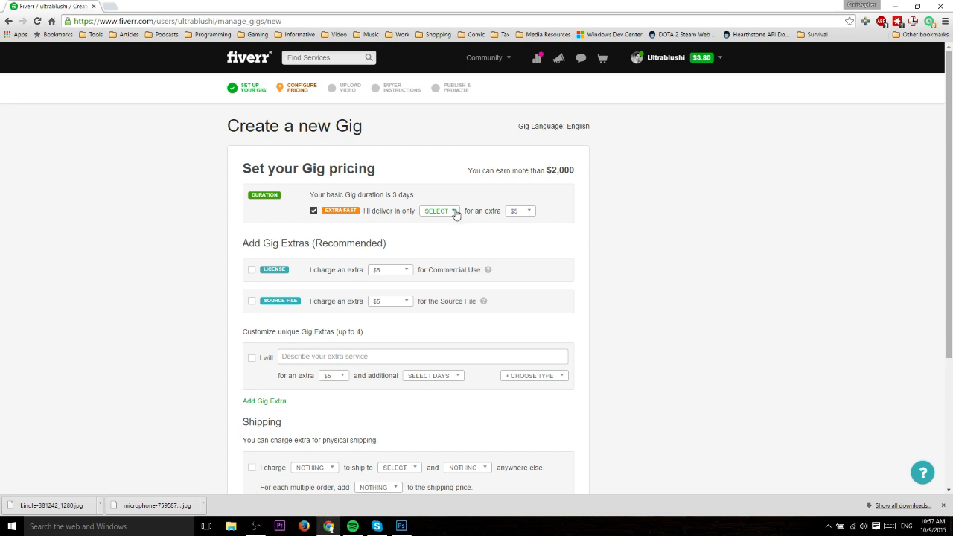
left_click(441, 211)
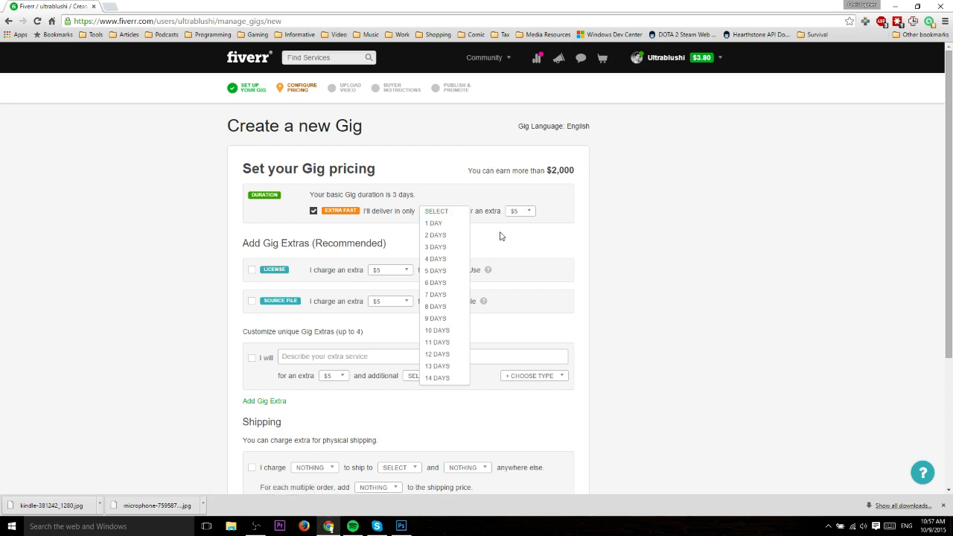
mouse_move(433, 224)
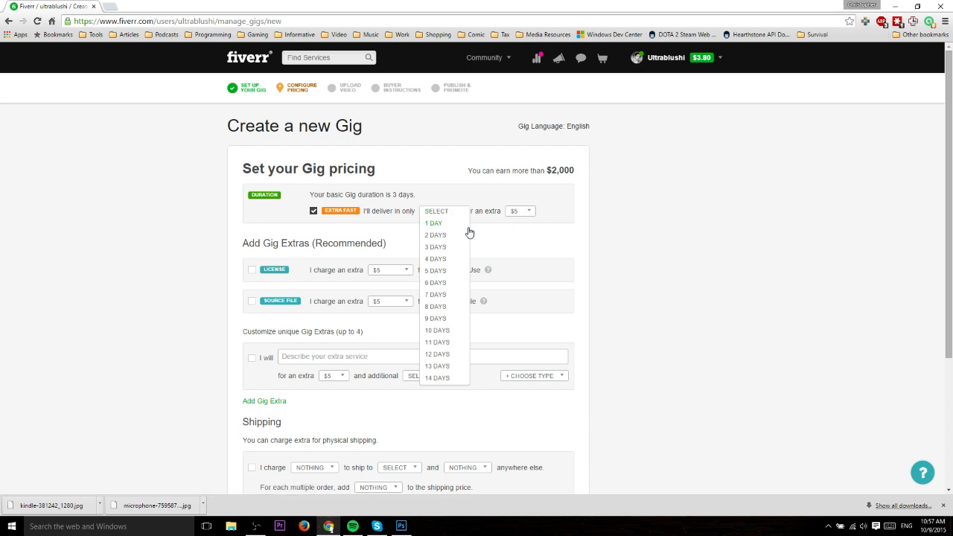
left_click(433, 223)
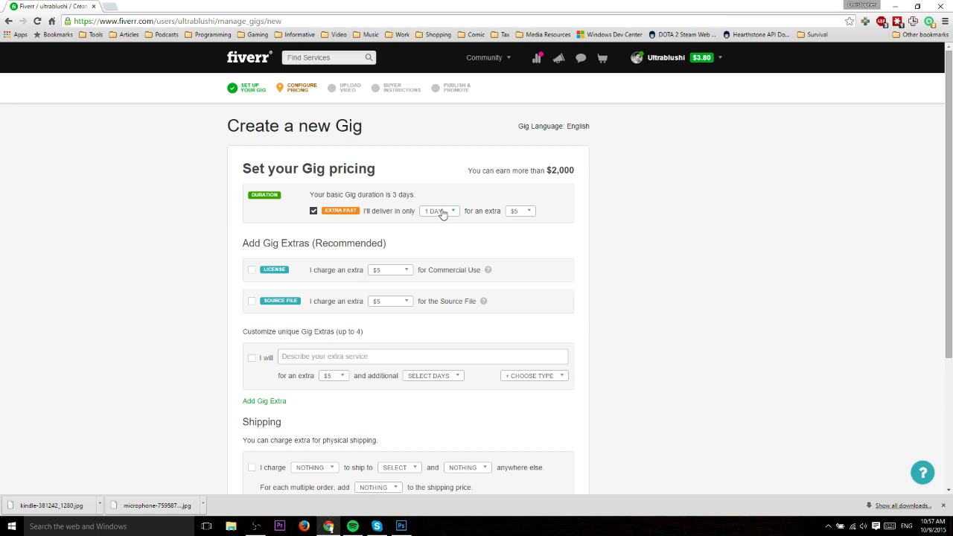
scroll("down", 3)
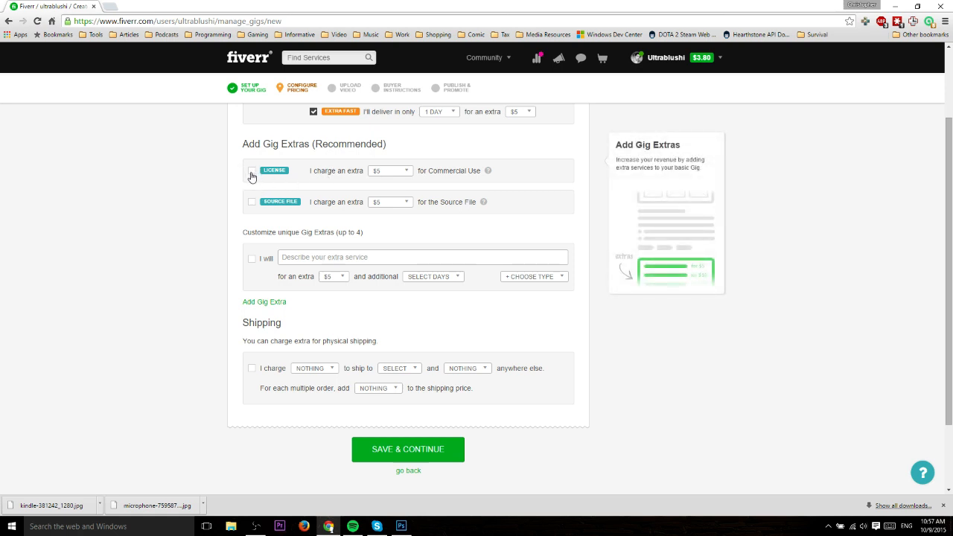
mouse_move(512, 165)
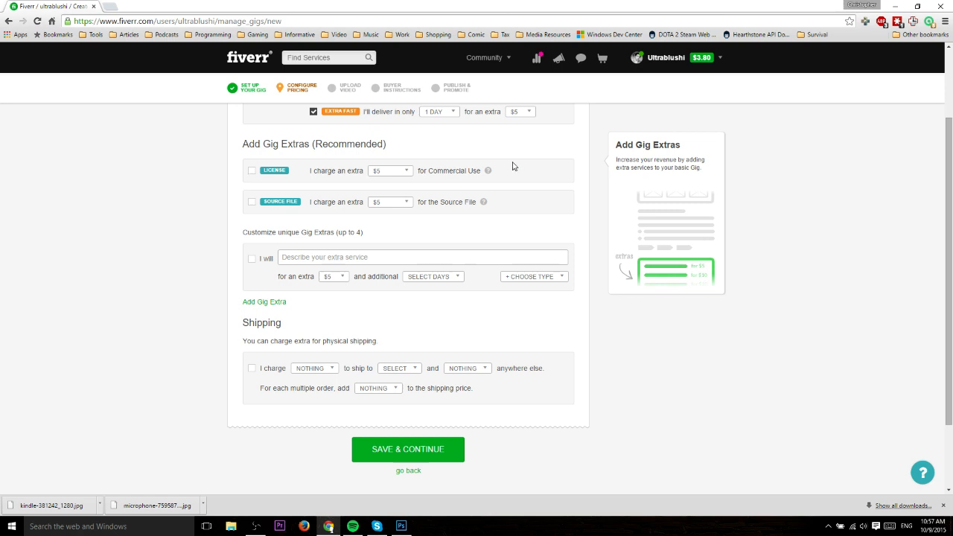
mouse_move(264, 169)
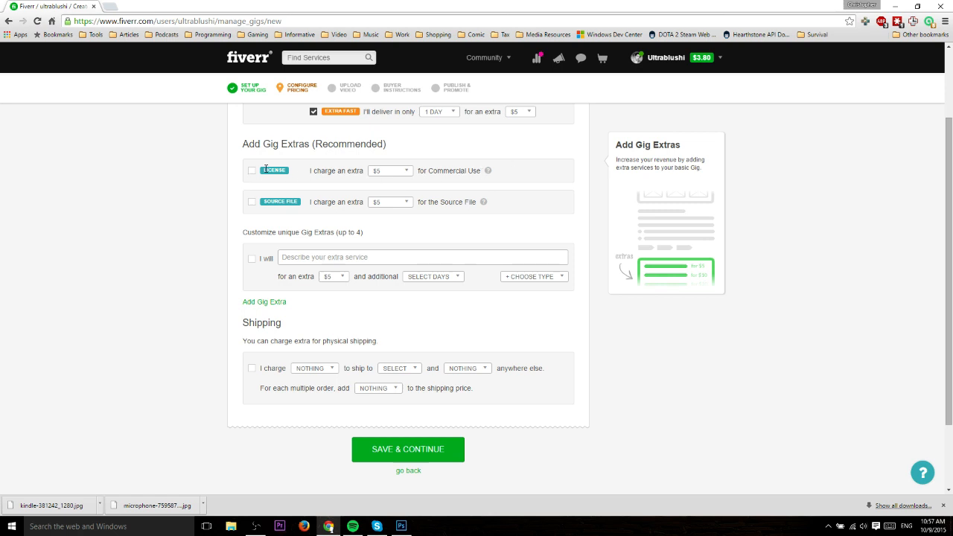
Step: Tick the Source File gig extra
left_click(251, 202)
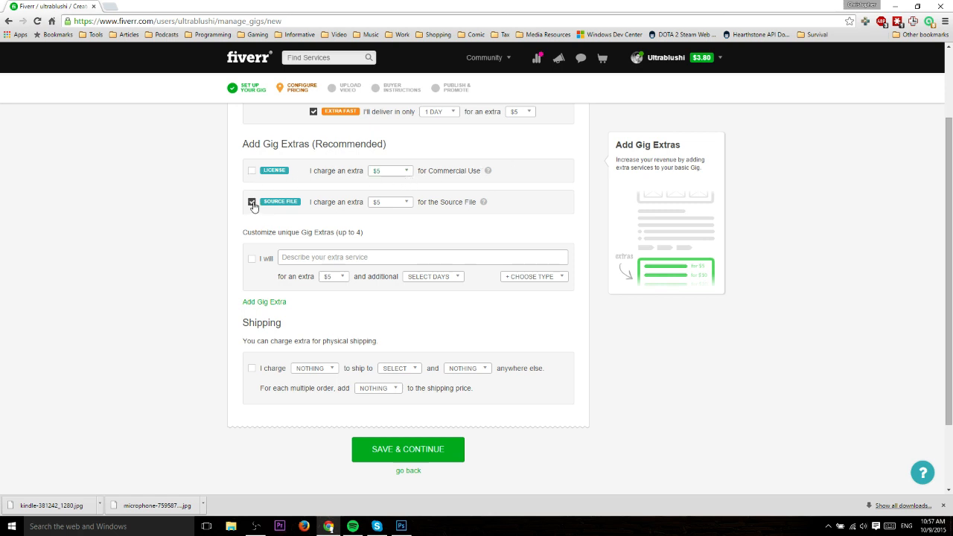
left_click(251, 202)
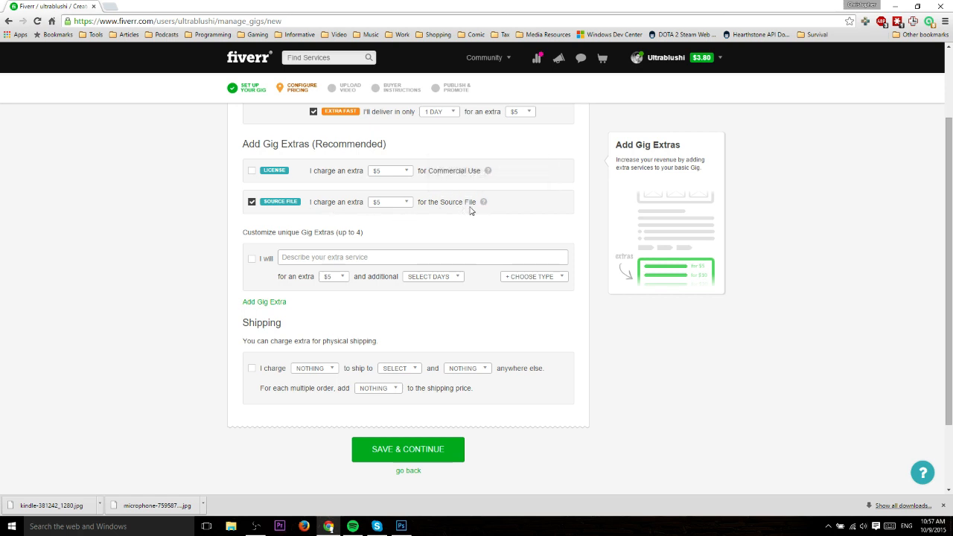
mouse_move(505, 211)
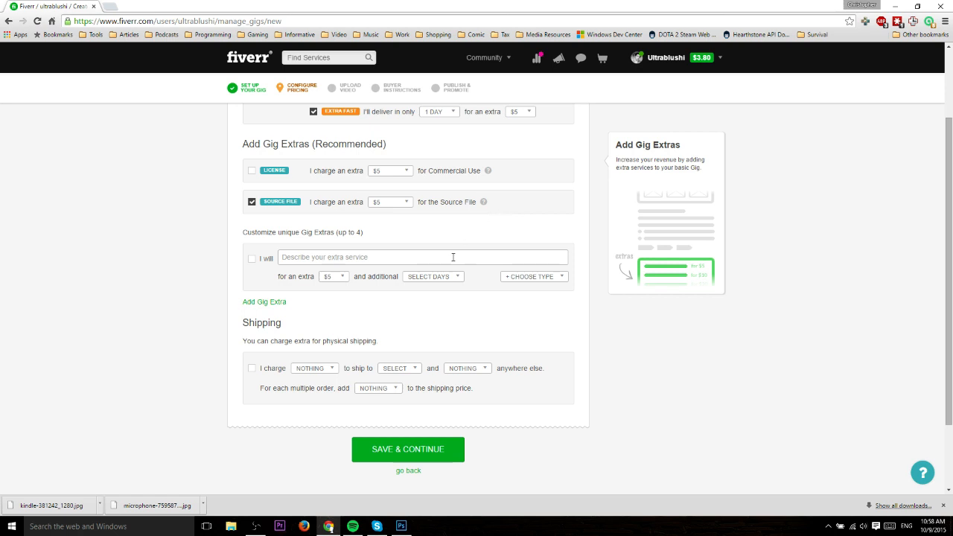
scroll("down", 3)
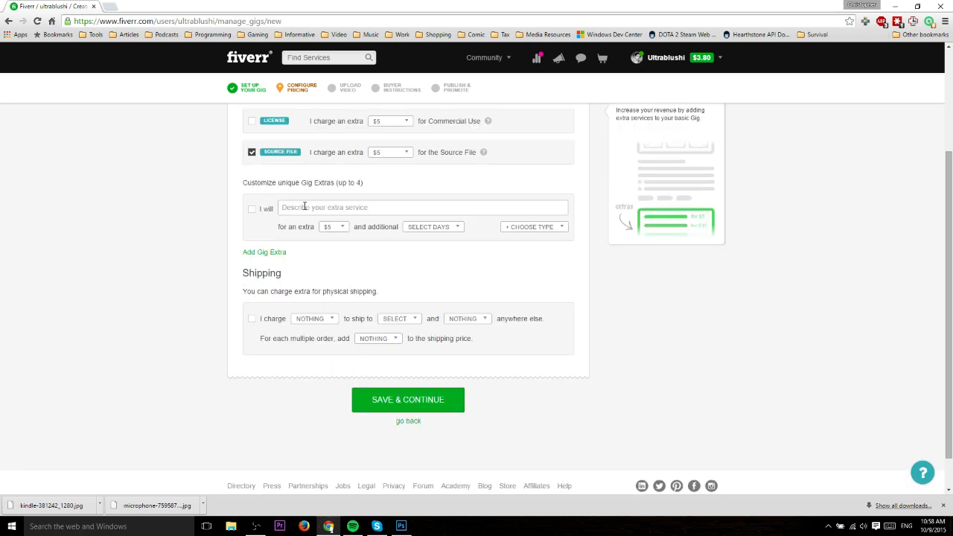
scroll("up", 3)
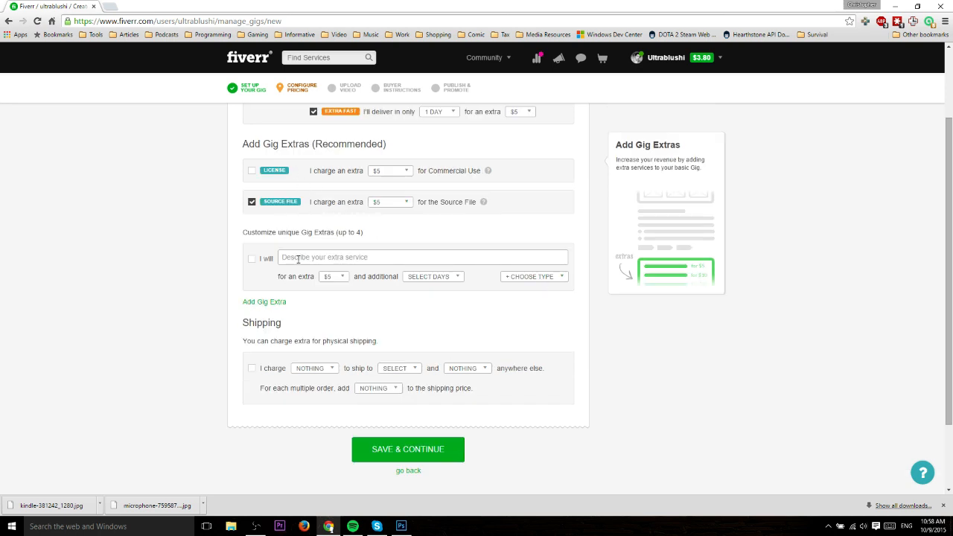
Step: Enable the custom gig extra, look at its additional days list, then turn it off
left_click(251, 259)
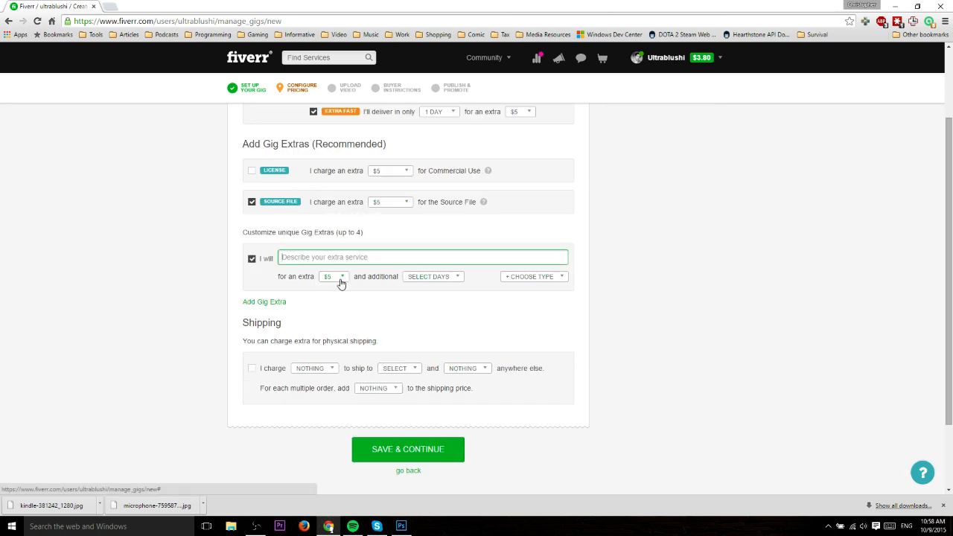
left_click(433, 275)
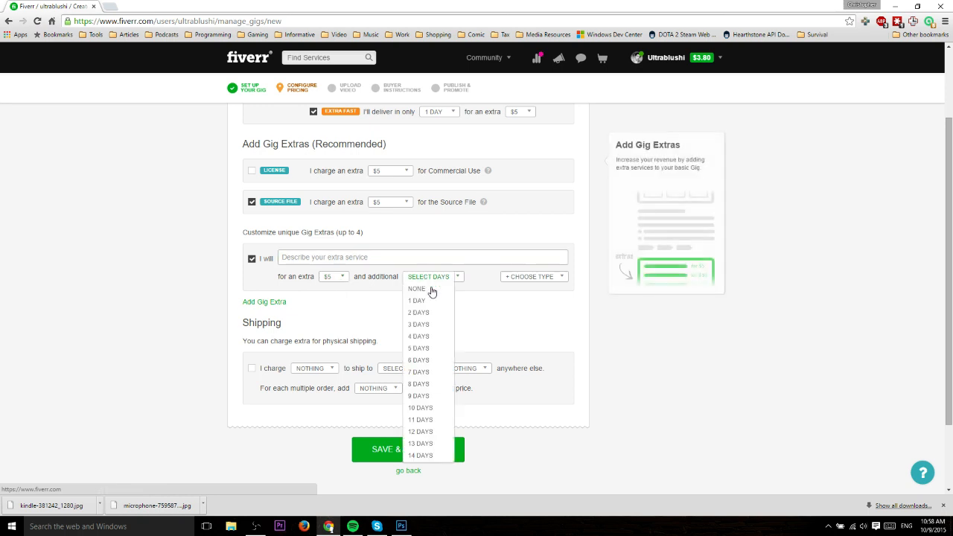
left_click(530, 275)
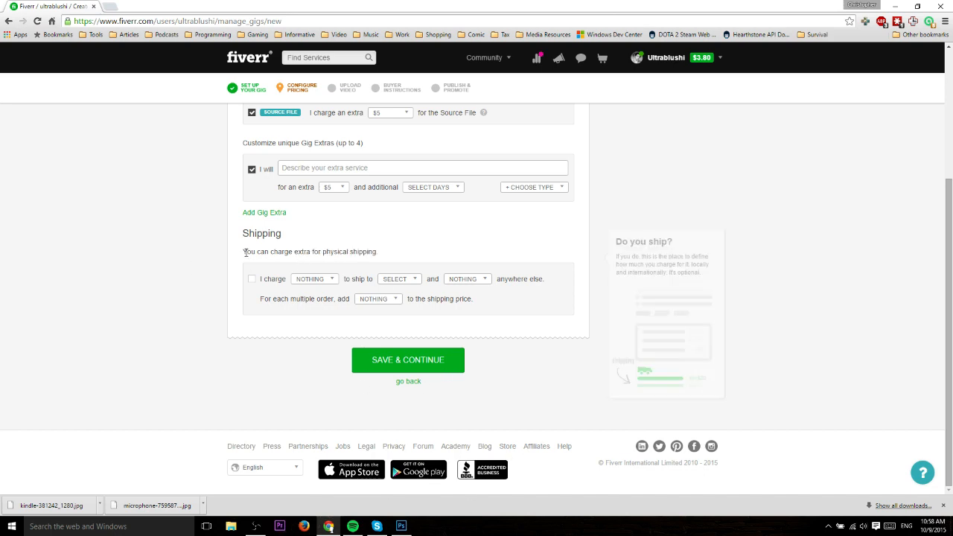
left_click(408, 359)
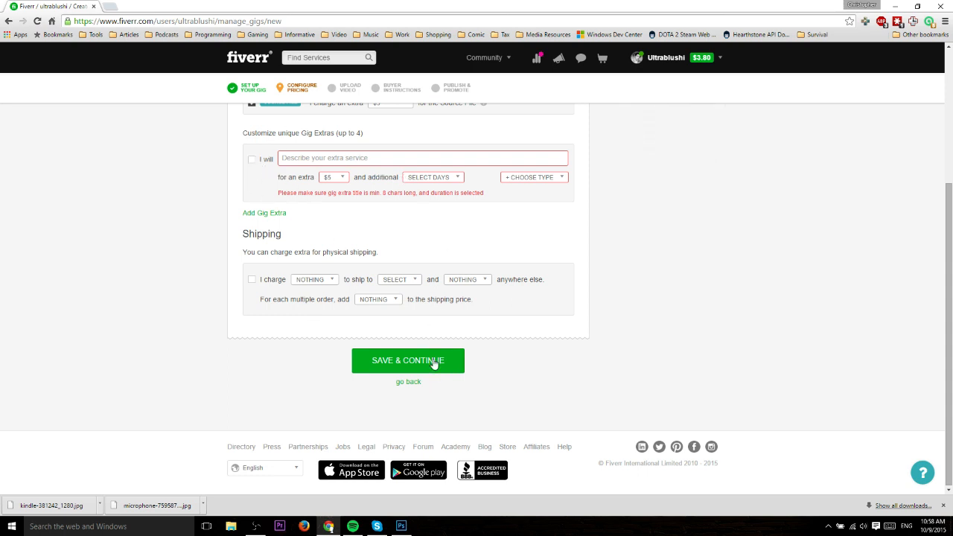
Step: Save the pricing step and continue to the Upload Video step
left_click(408, 361)
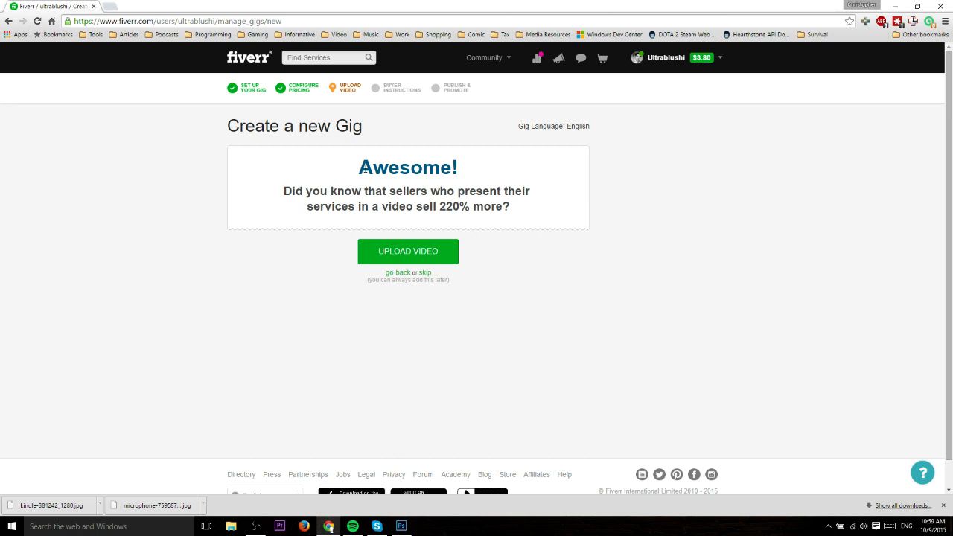
mouse_move(437, 312)
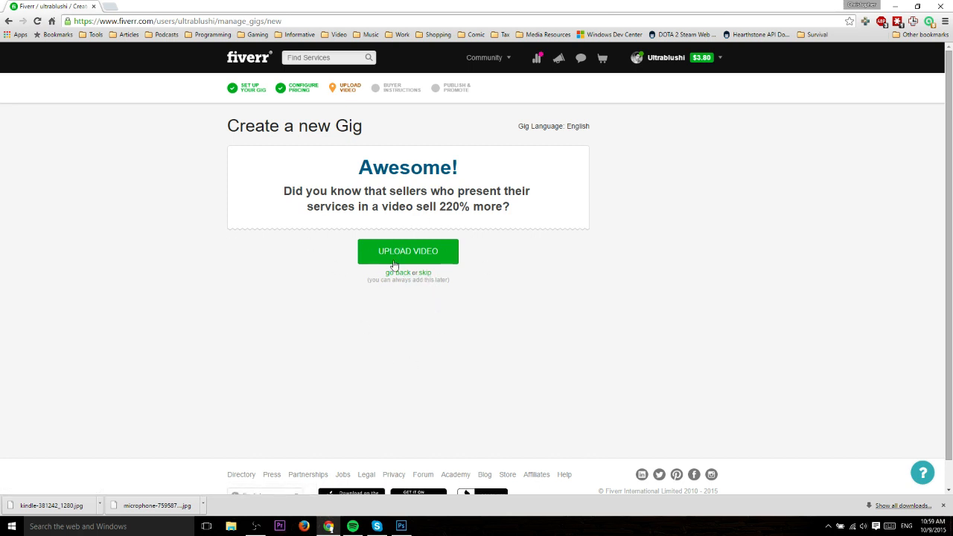
mouse_move(413, 259)
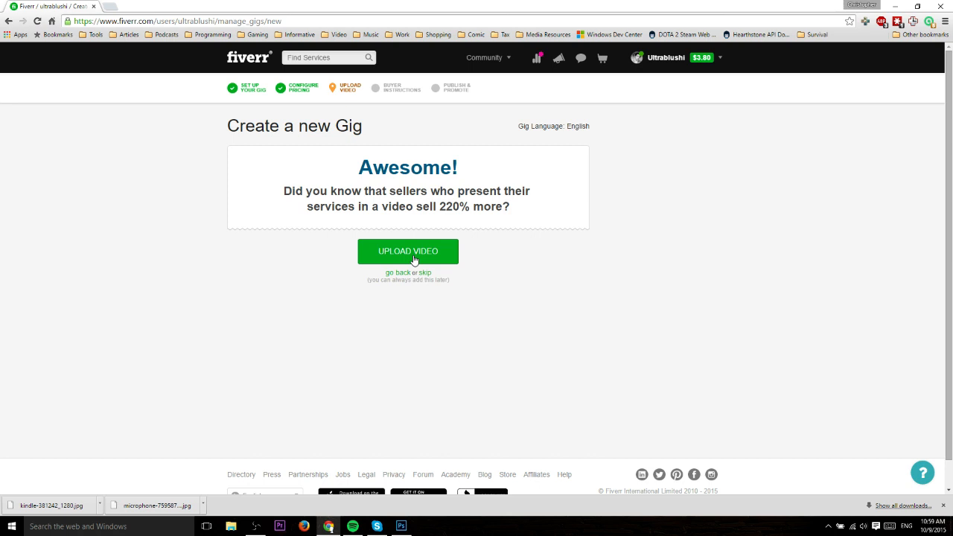
mouse_move(339, 172)
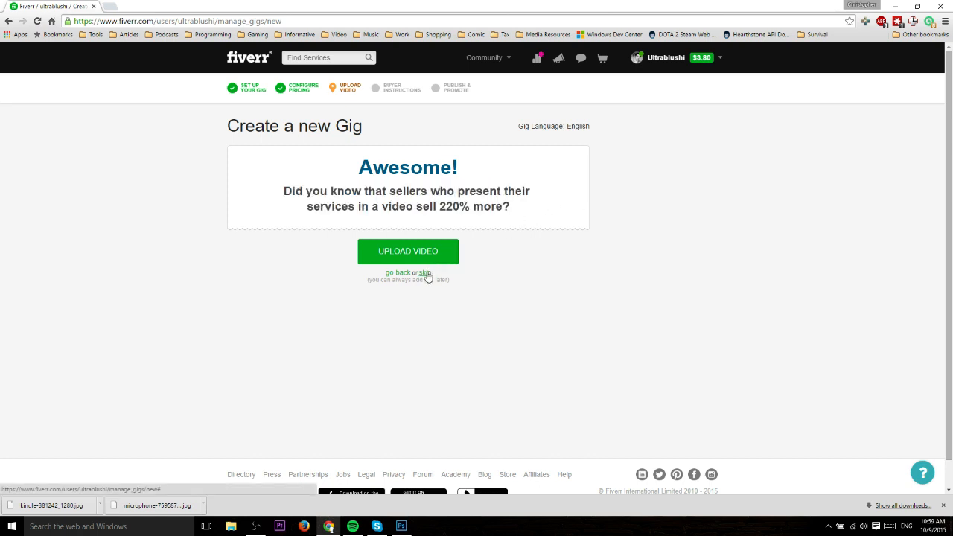
left_click(425, 272)
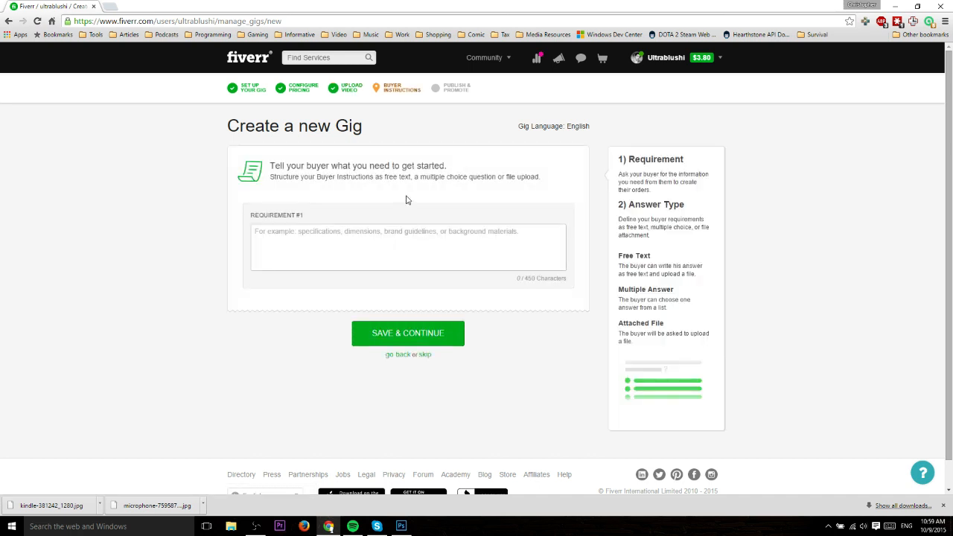
left_click(408, 247)
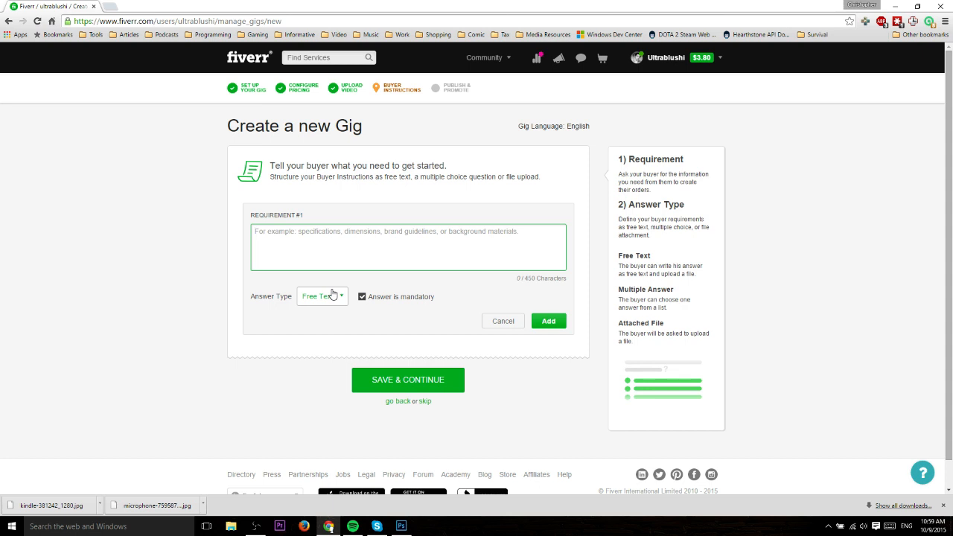
left_click(321, 296)
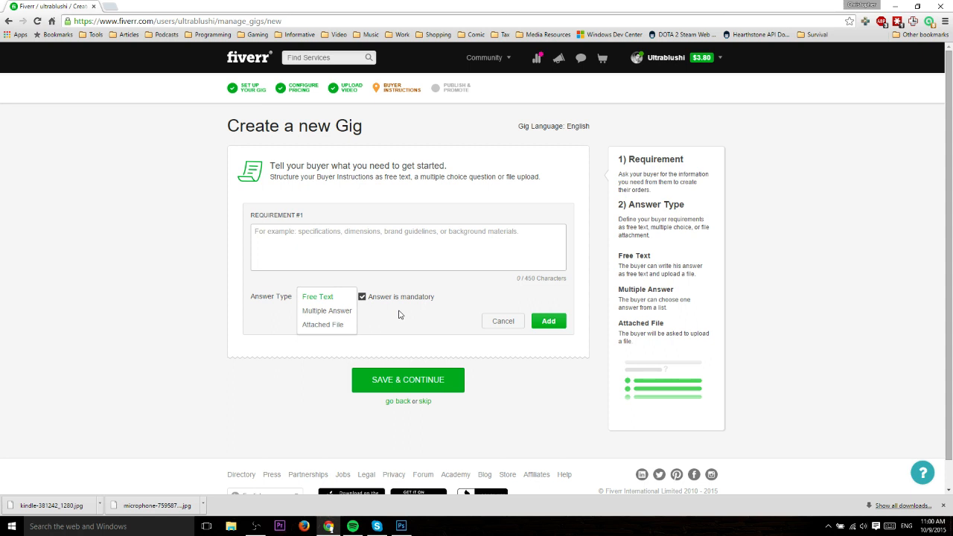
mouse_move(327, 311)
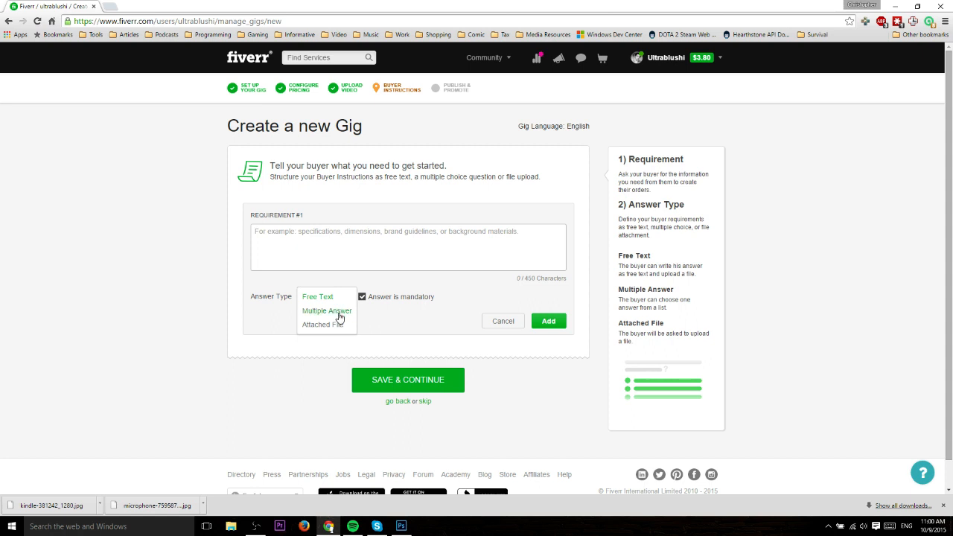
left_click(328, 311)
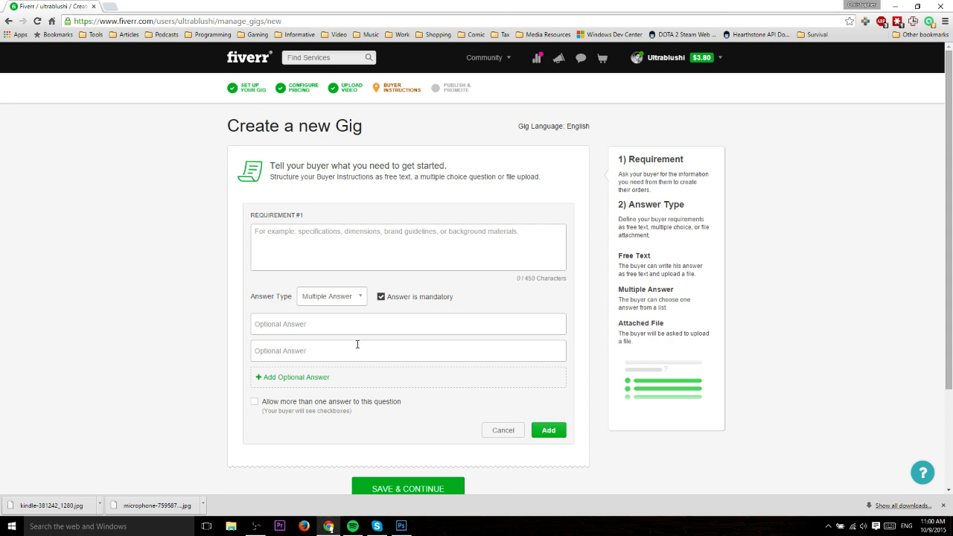
mouse_move(330, 339)
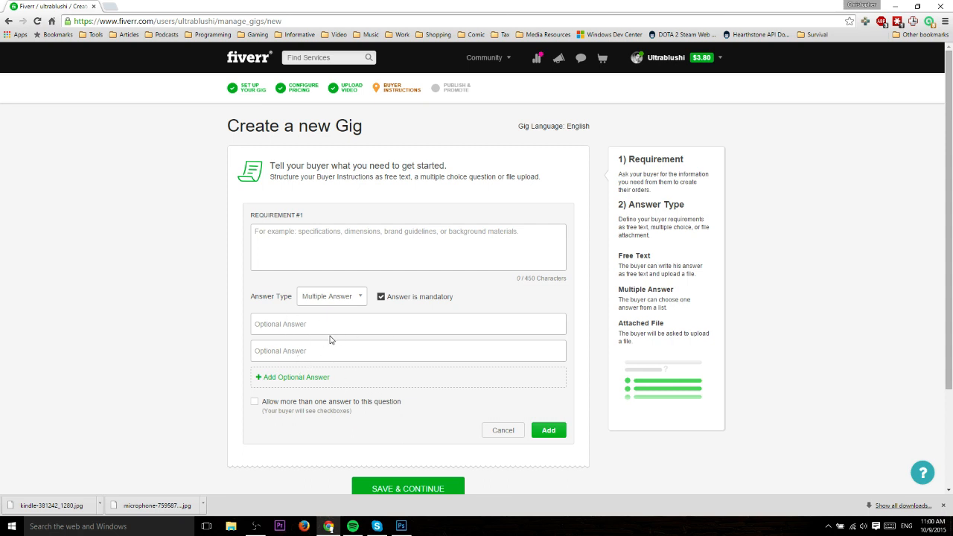
mouse_move(310, 331)
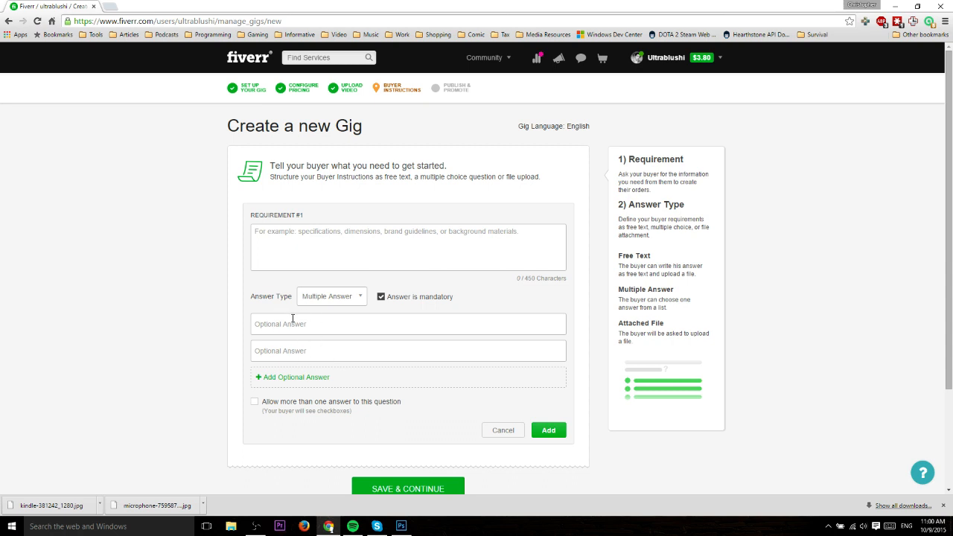
mouse_move(322, 328)
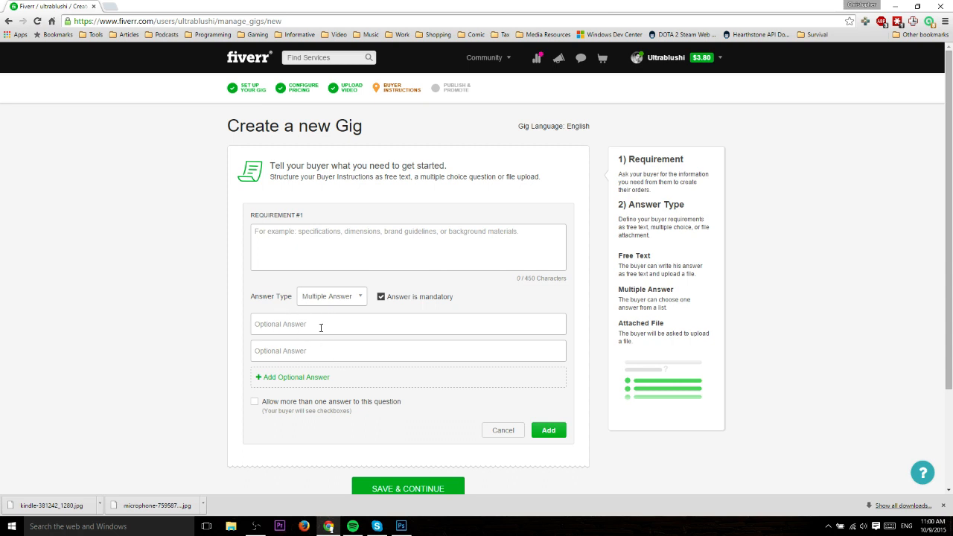
left_click(331, 296)
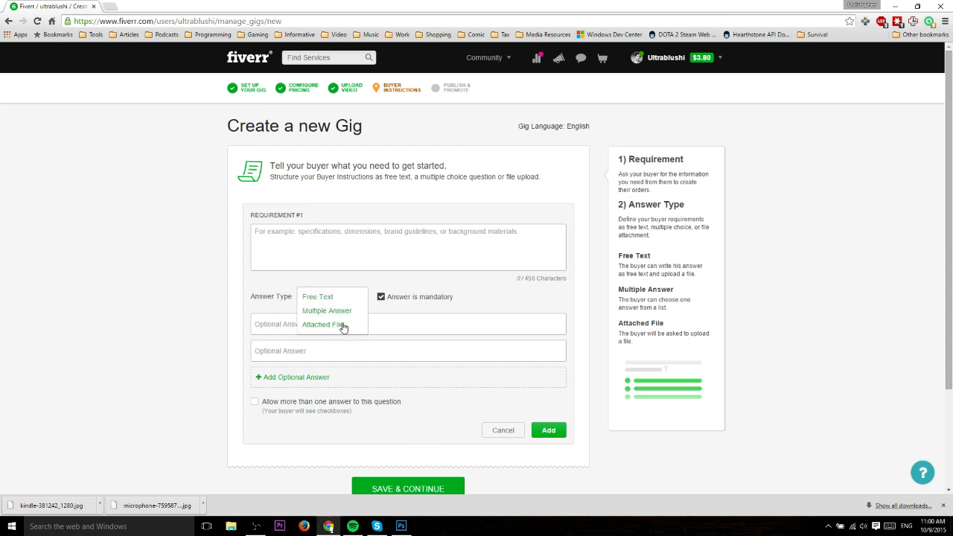
left_click(323, 325)
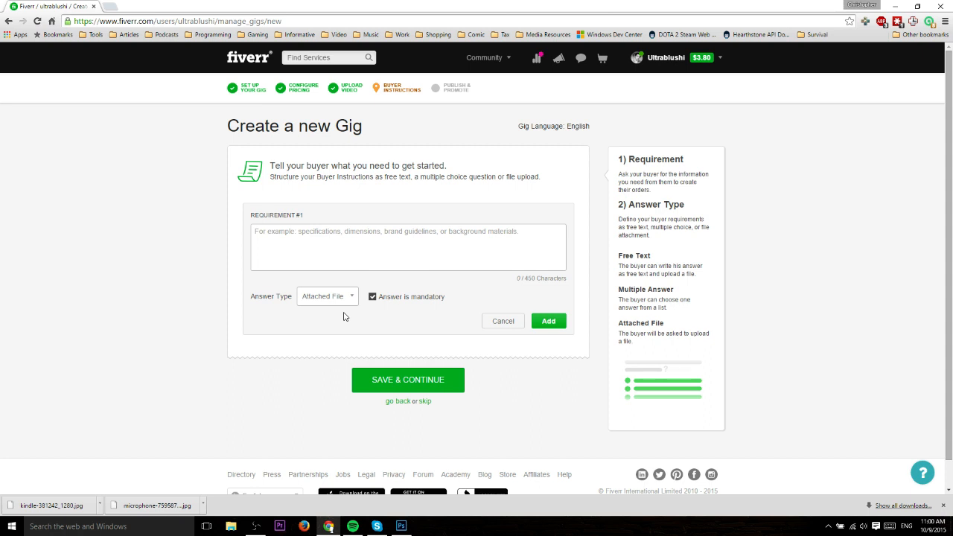
mouse_move(360, 316)
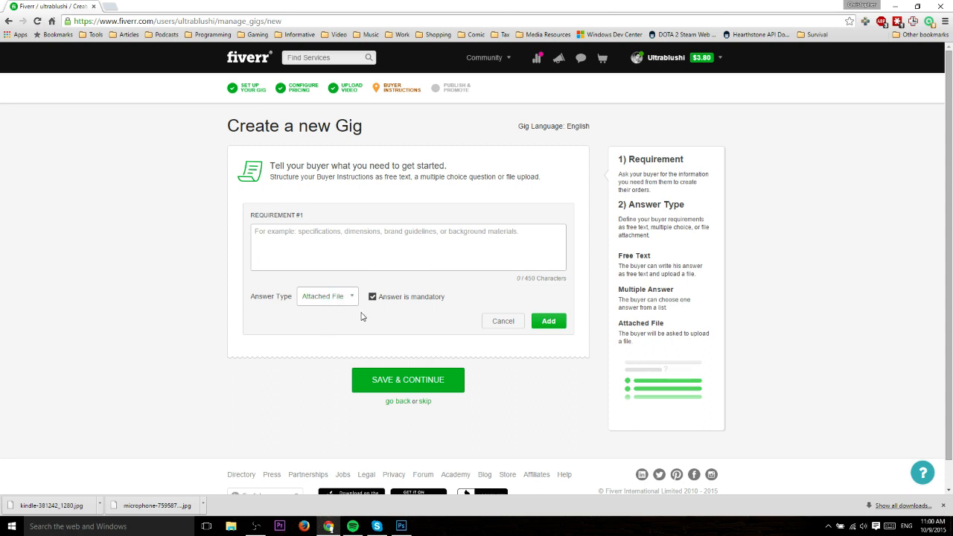
left_click(326, 294)
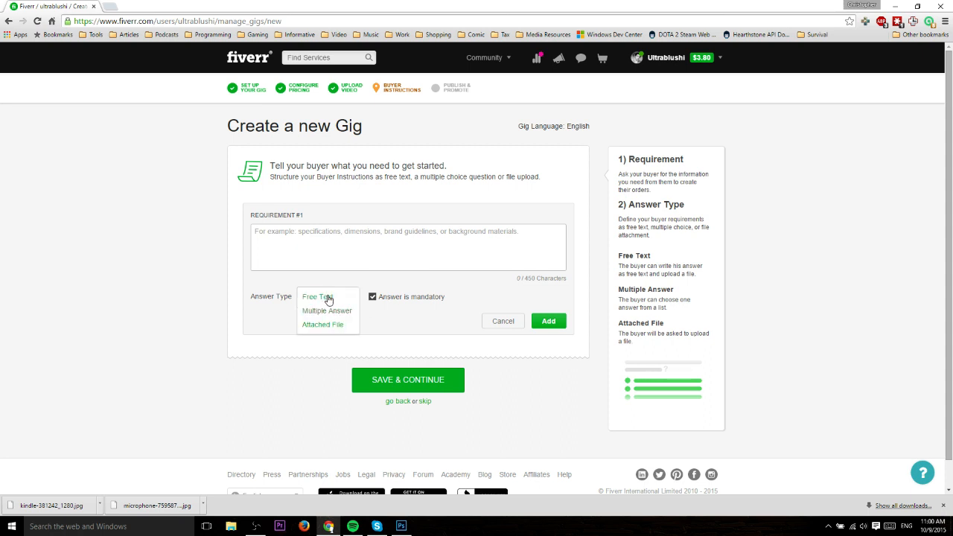
mouse_move(344, 304)
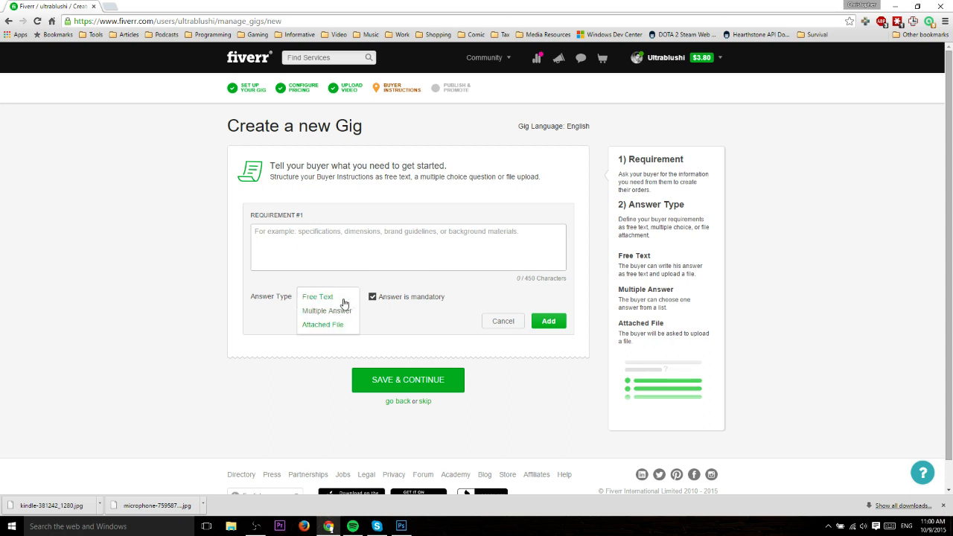
mouse_move(342, 334)
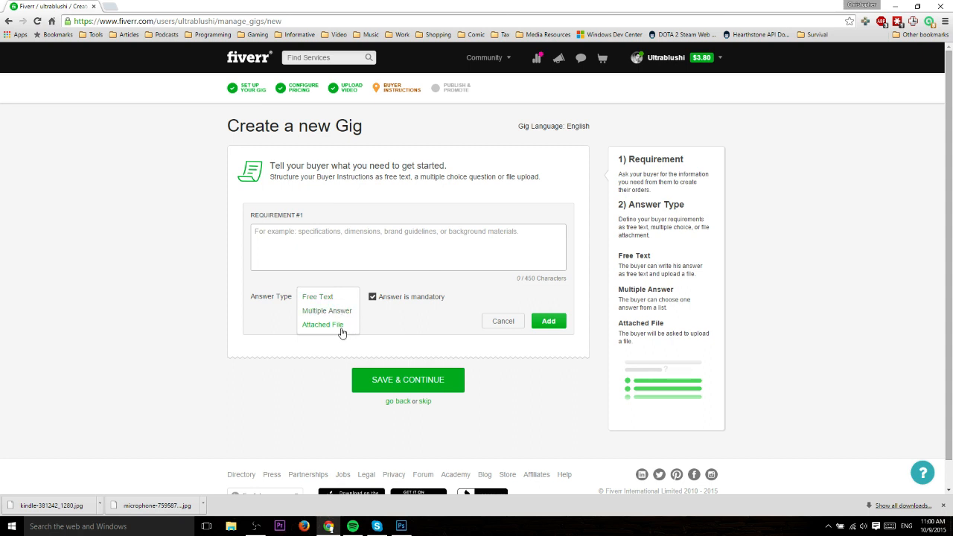
mouse_move(328, 311)
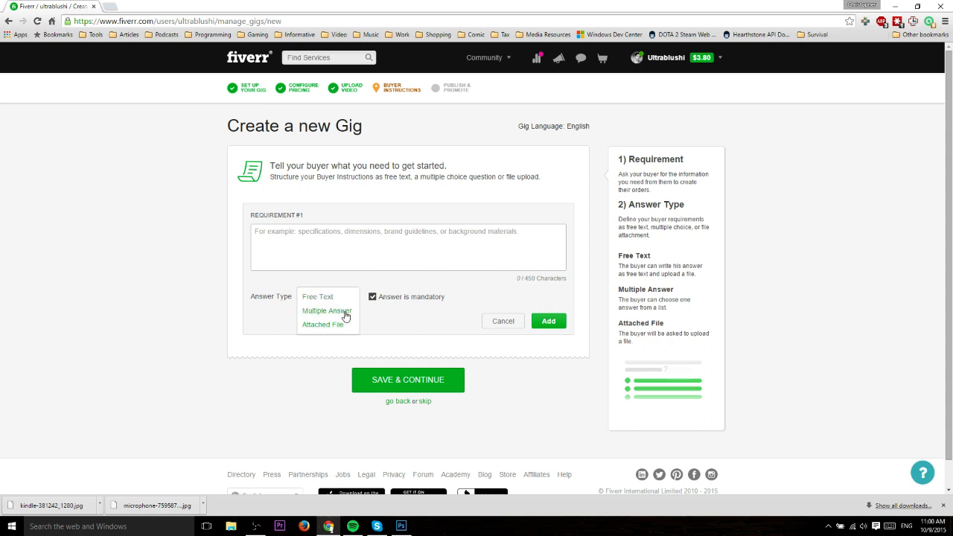
left_click(317, 296)
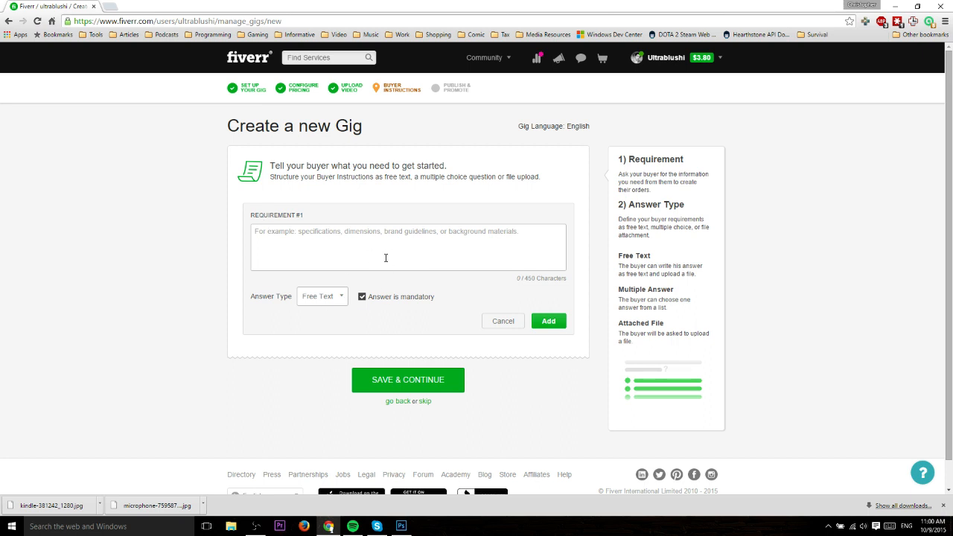
Step: Add a free-text buyer requirement reading 'Something'
left_click(408, 247)
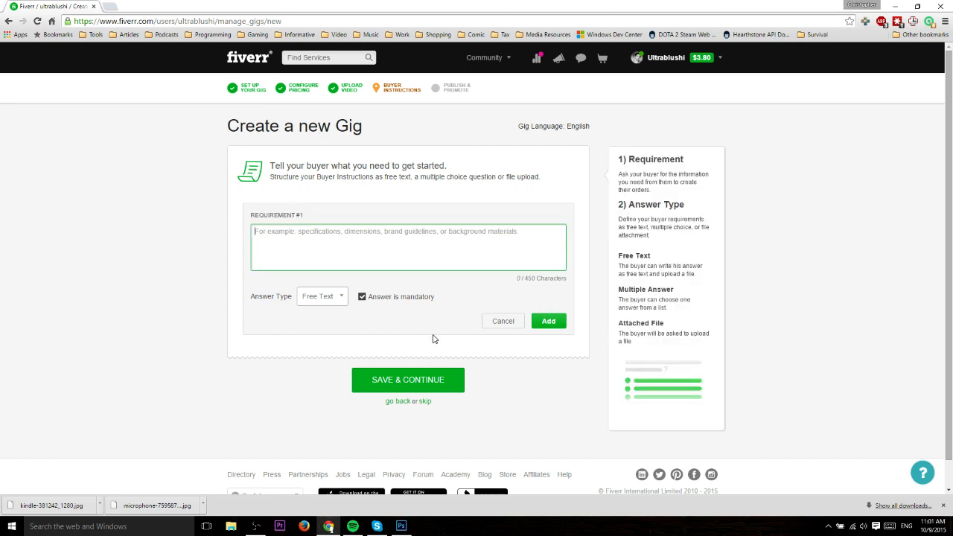
mouse_move(538, 305)
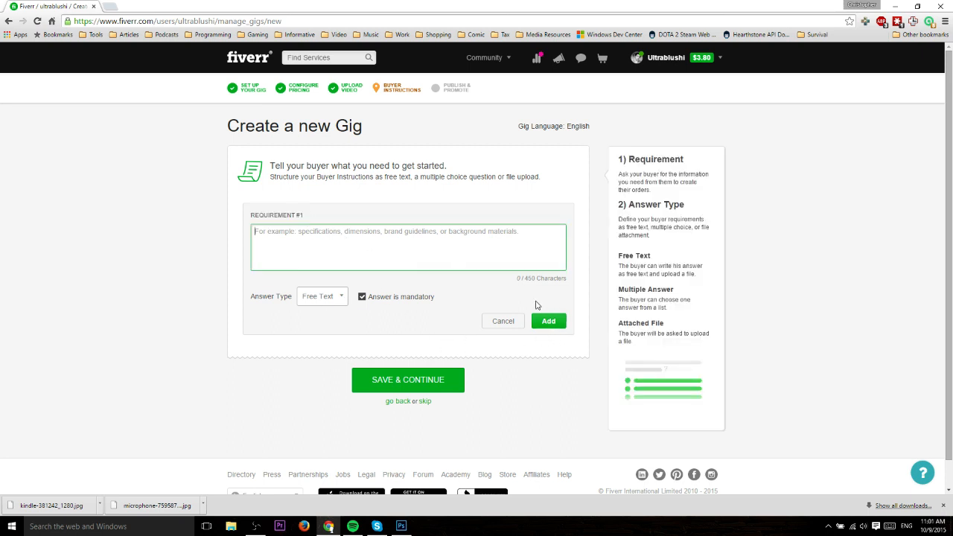
type("Something")
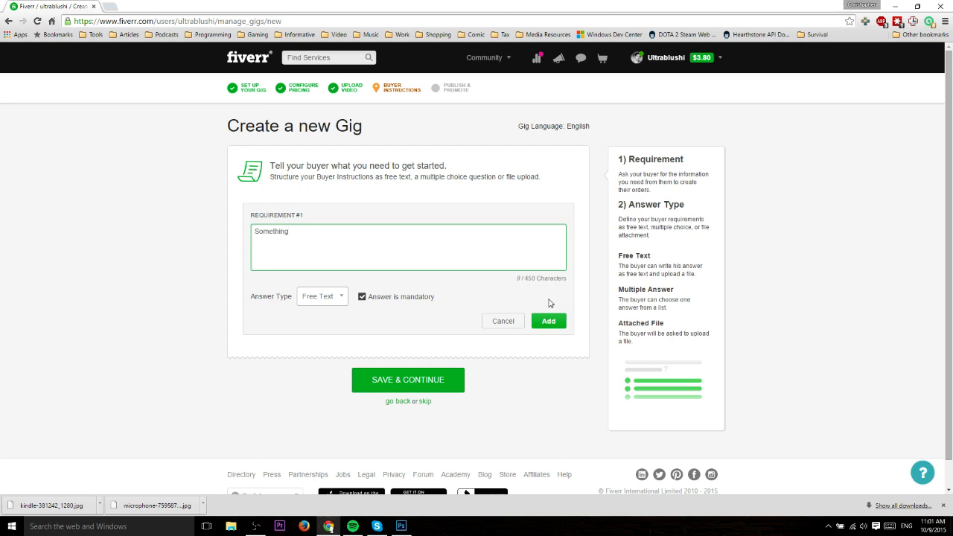
left_click(548, 321)
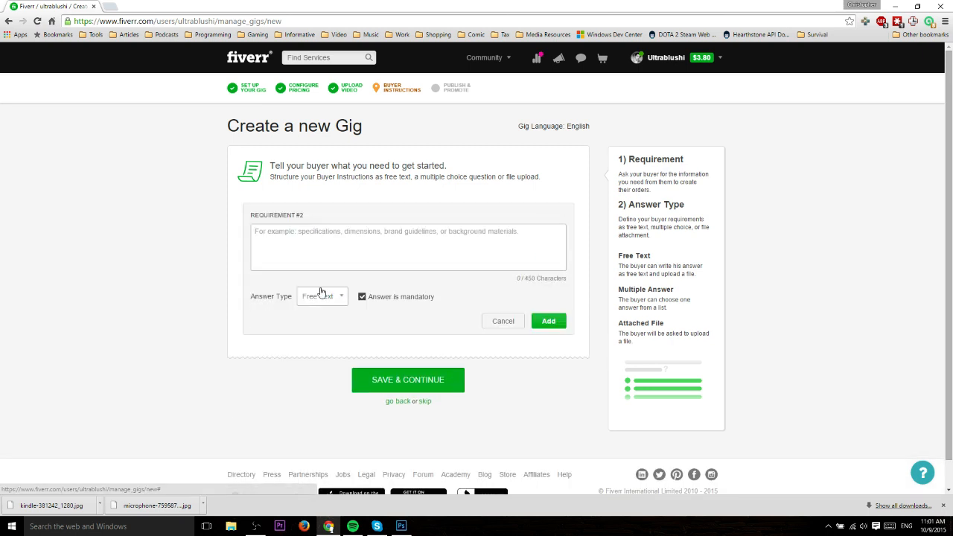
Step: Add an Attached File requirement reading 'The file please' and save to continue to Publish
left_click(321, 295)
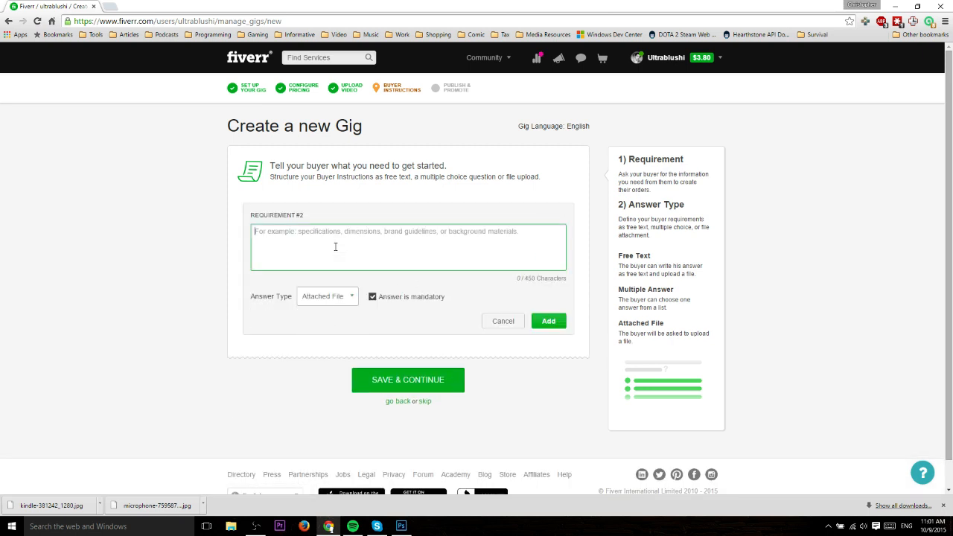
type("The file")
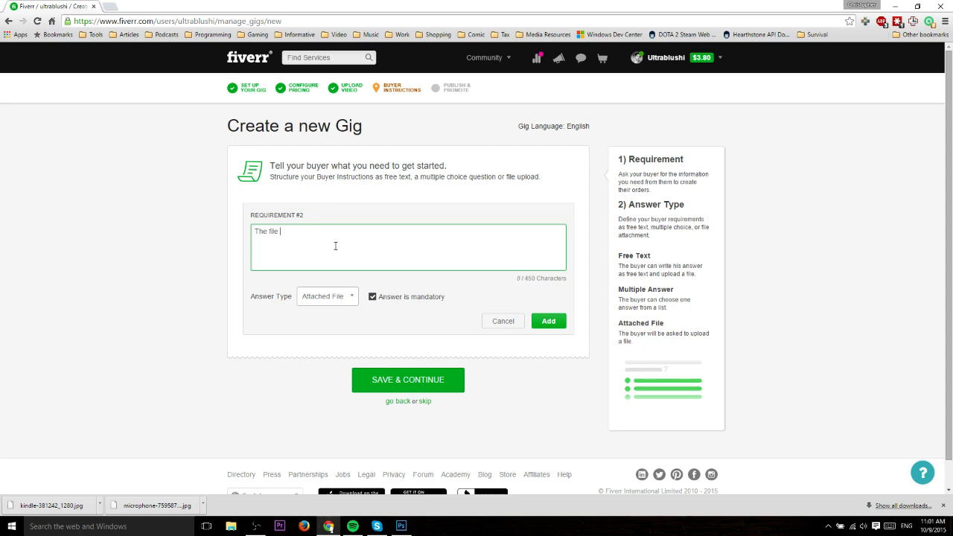
type("please")
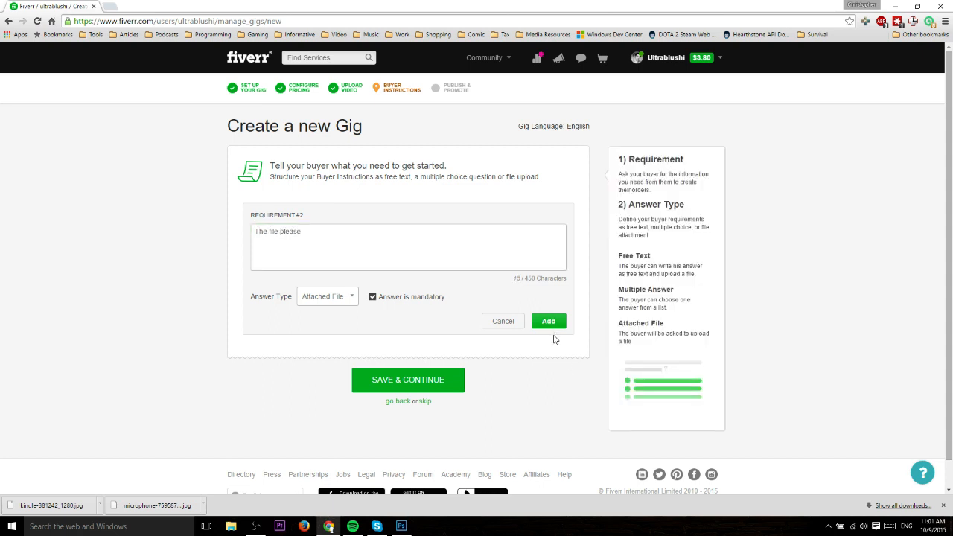
left_click(548, 322)
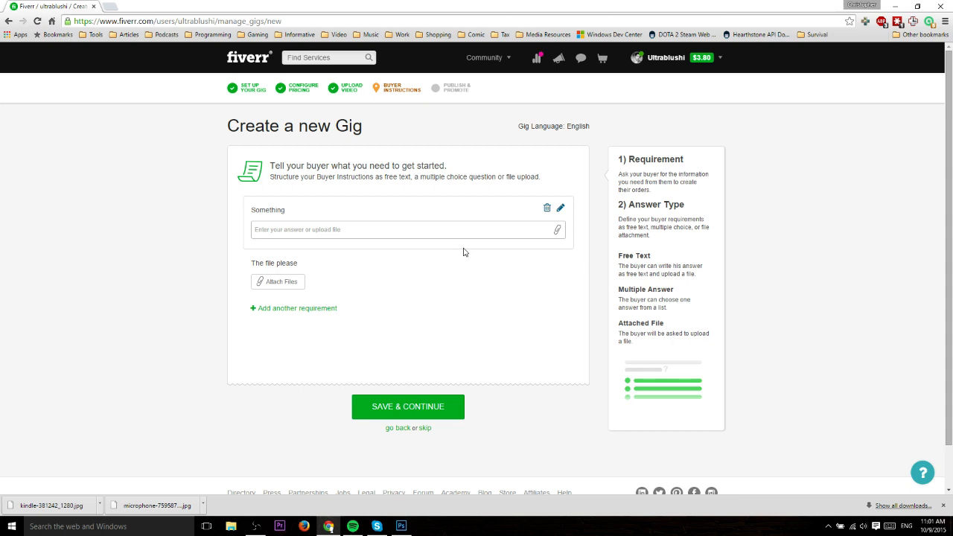
mouse_move(283, 235)
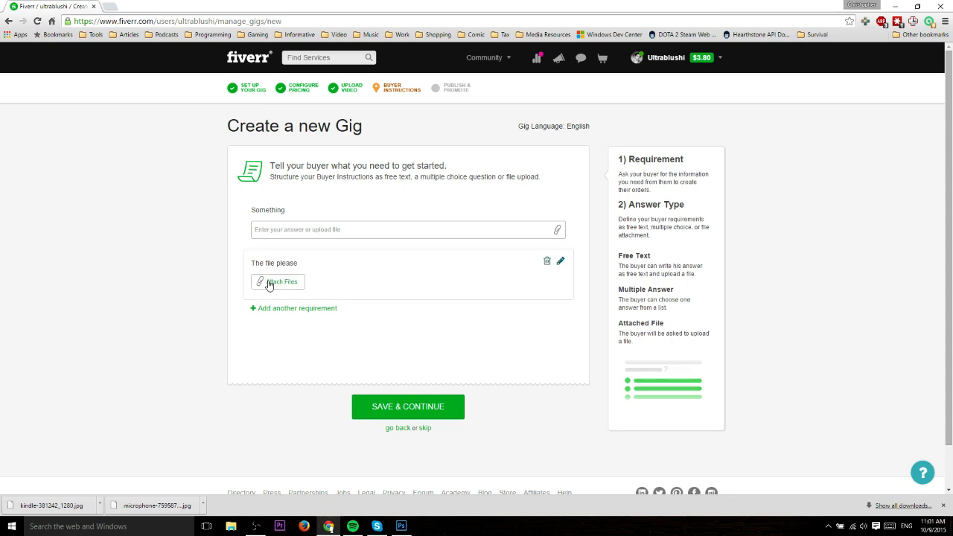
left_click(408, 406)
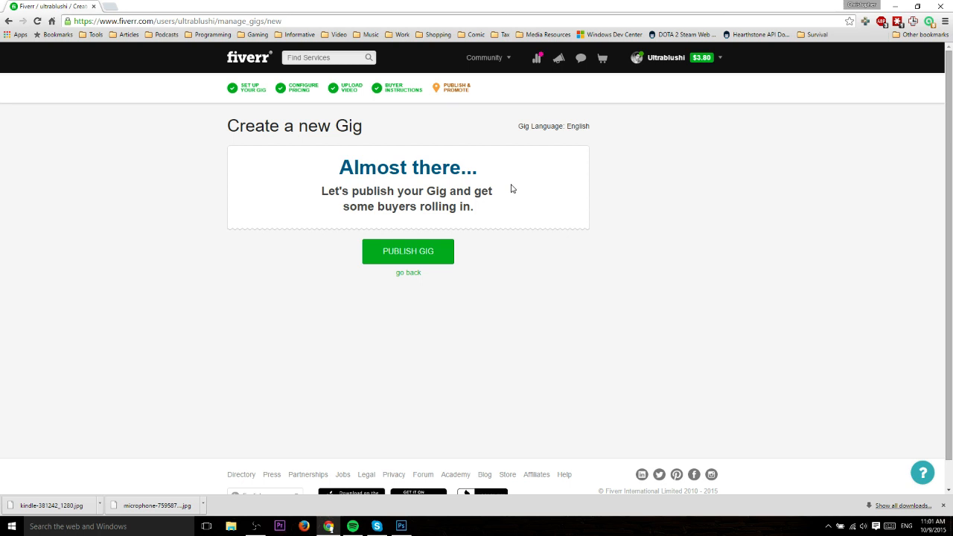
mouse_move(459, 280)
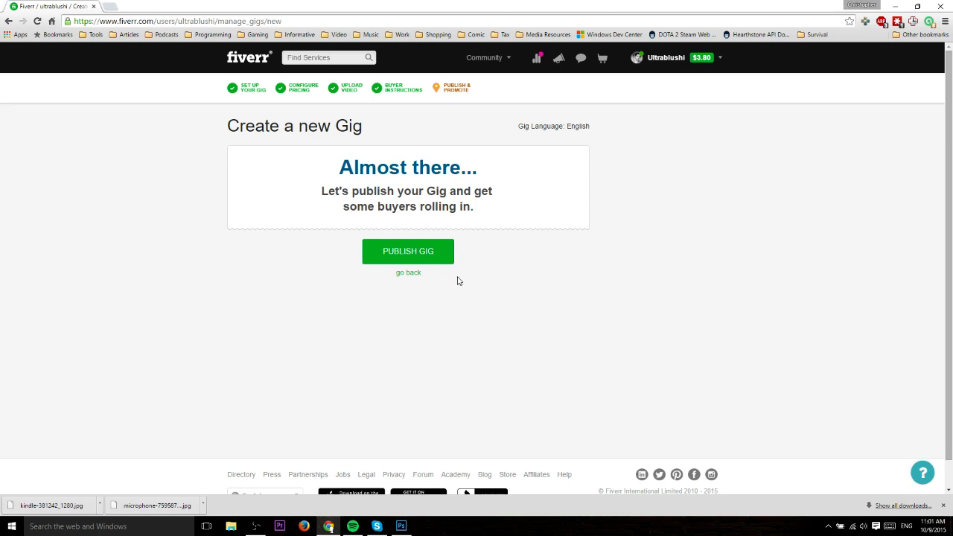